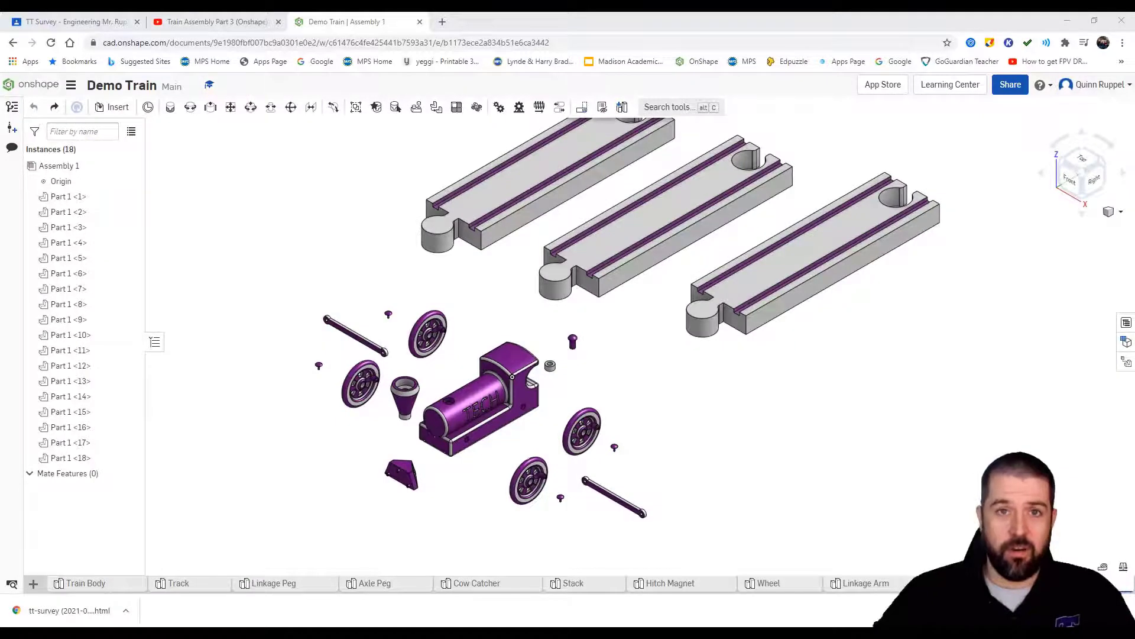
pyautogui.moveTo(737, 372)
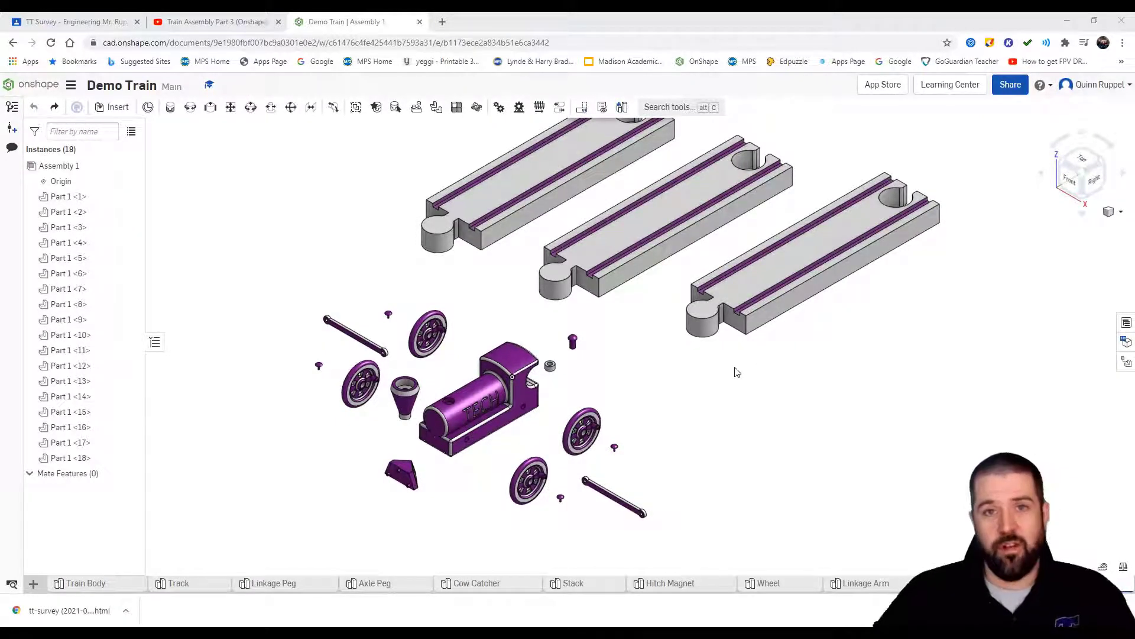
pyautogui.moveTo(641, 321)
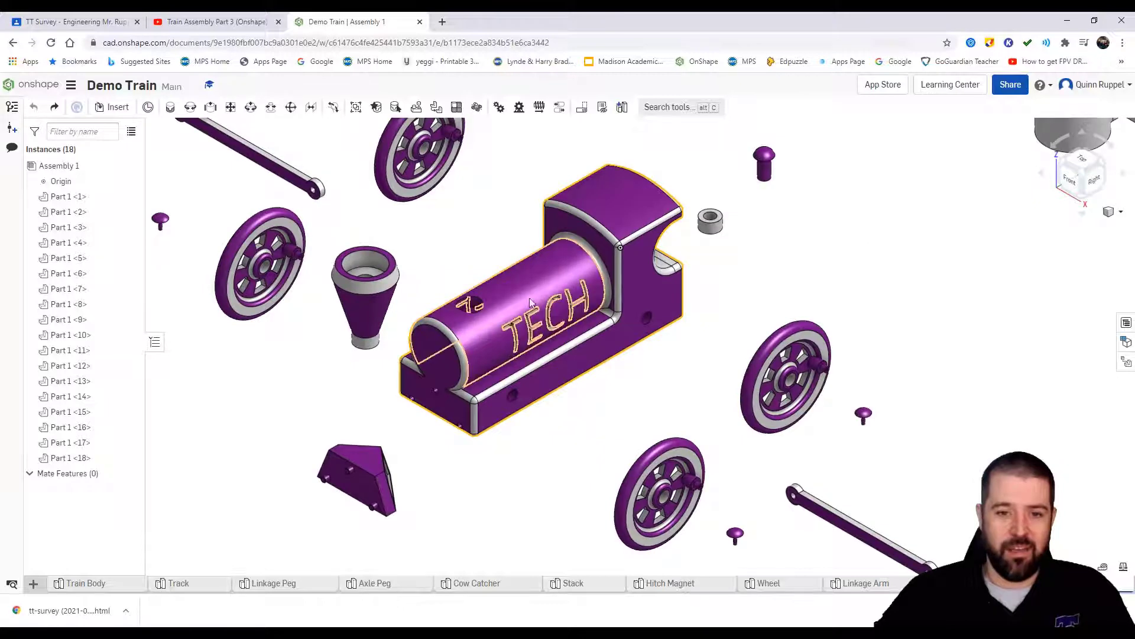
# Fasten the cow catcher to the body front with the primary axis flipped, discarding the extra empty mate
pyautogui.rightClick(529, 304)
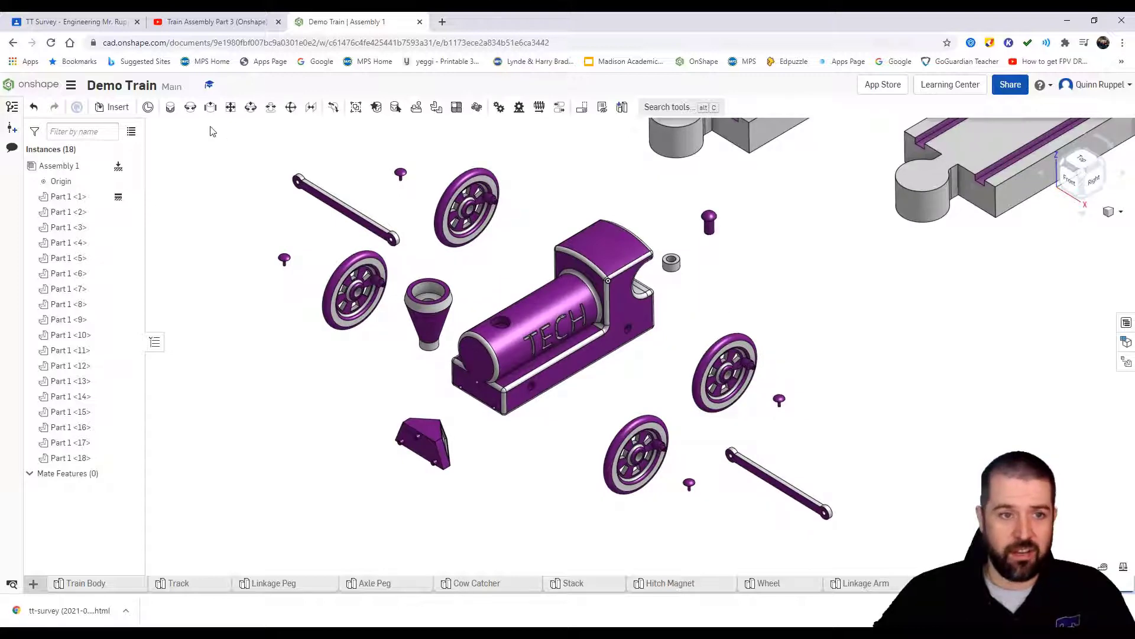
pyautogui.moveTo(170, 108)
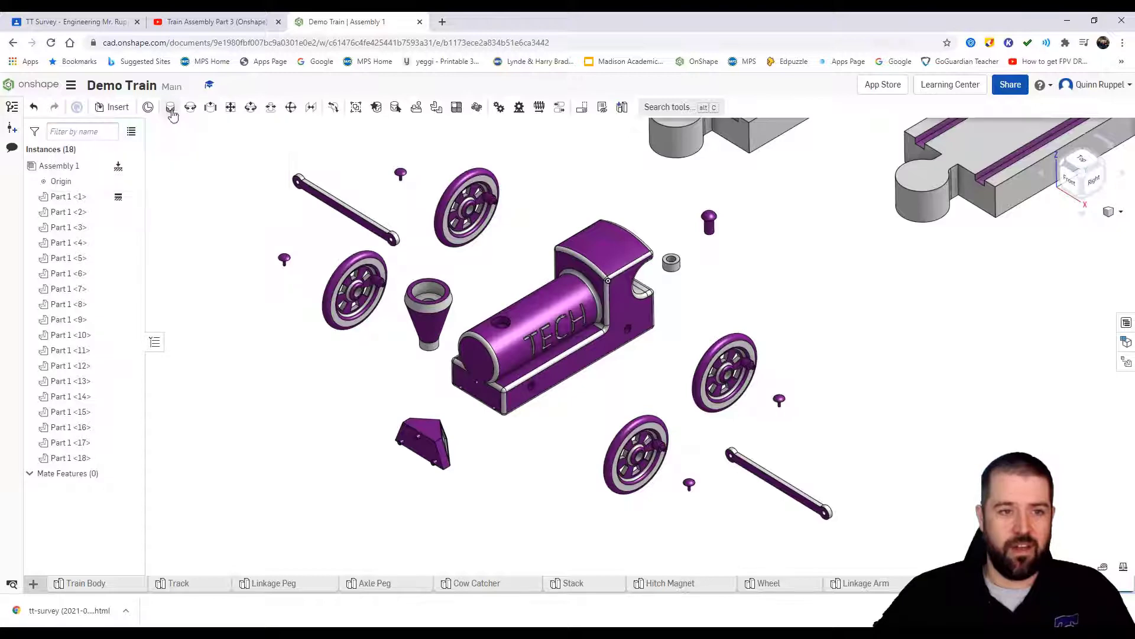
pyautogui.click(171, 107)
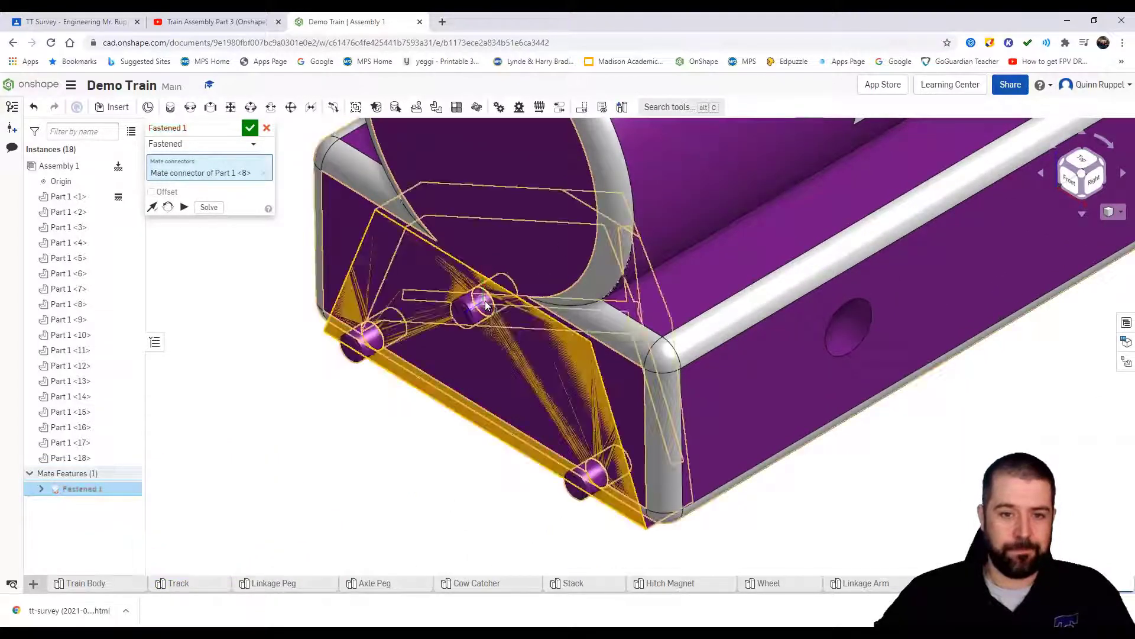
pyautogui.click(478, 300)
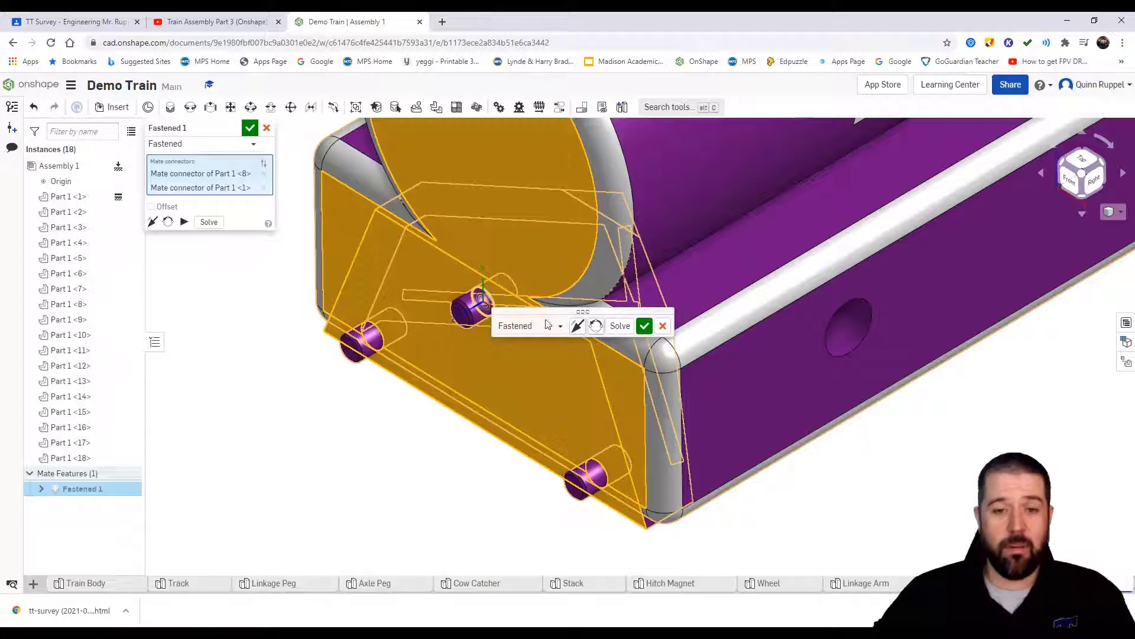
pyautogui.moveTo(578, 327)
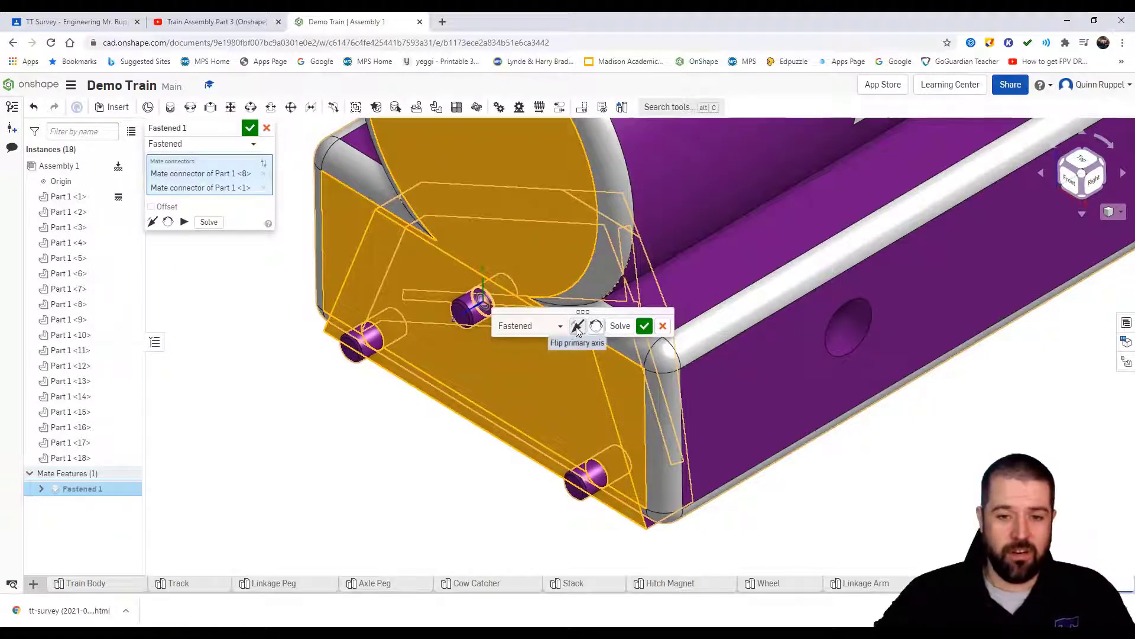
pyautogui.click(577, 326)
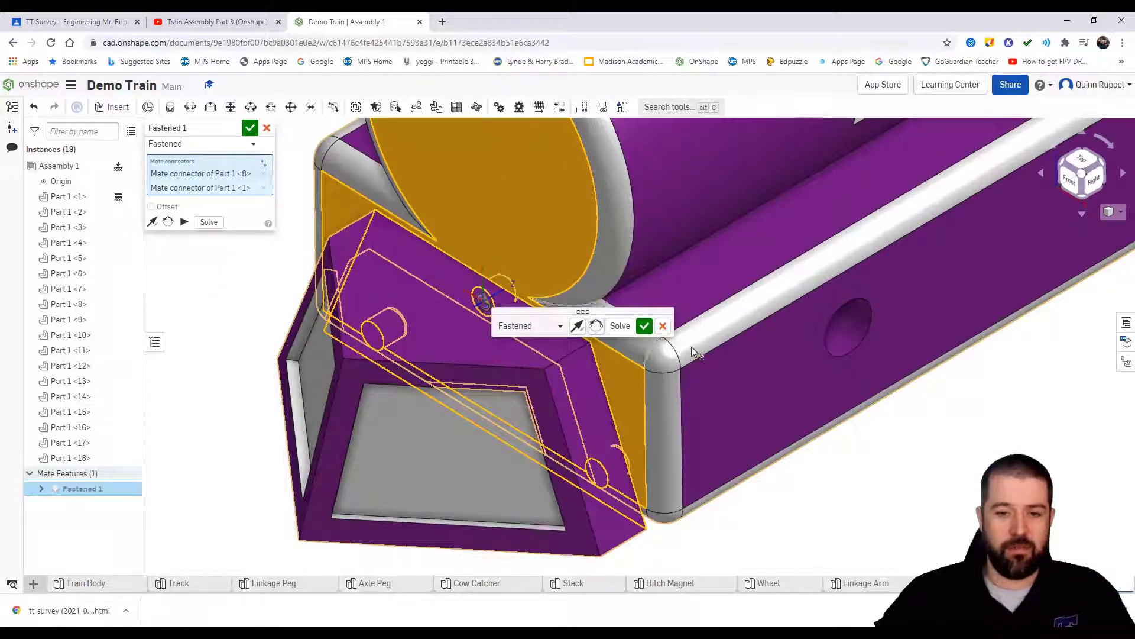
pyautogui.click(643, 326)
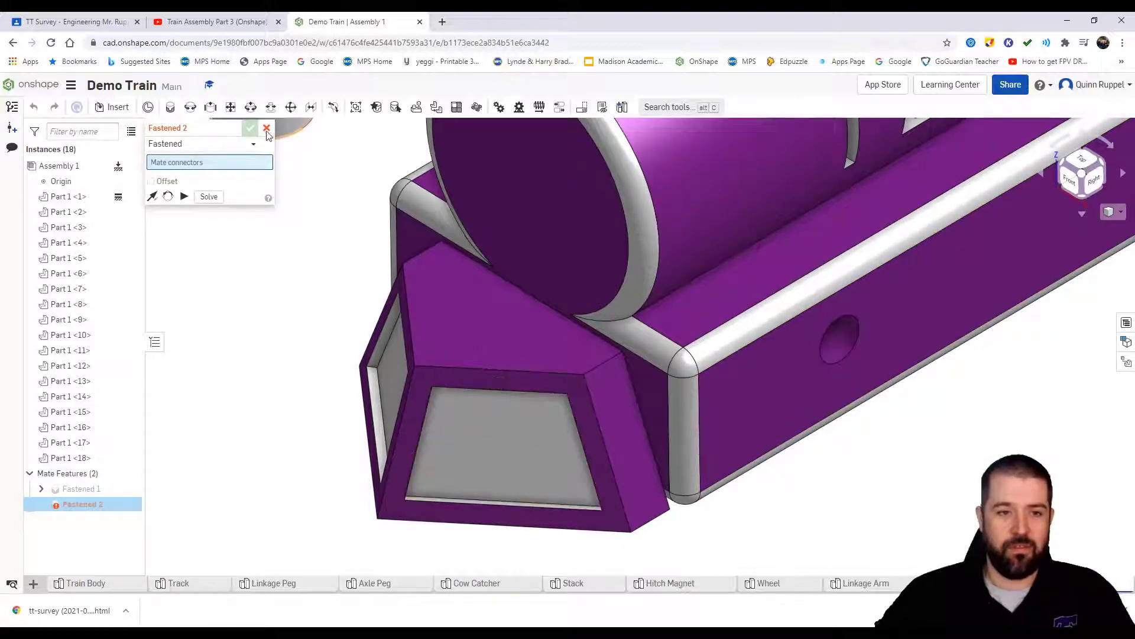
pyautogui.click(267, 128)
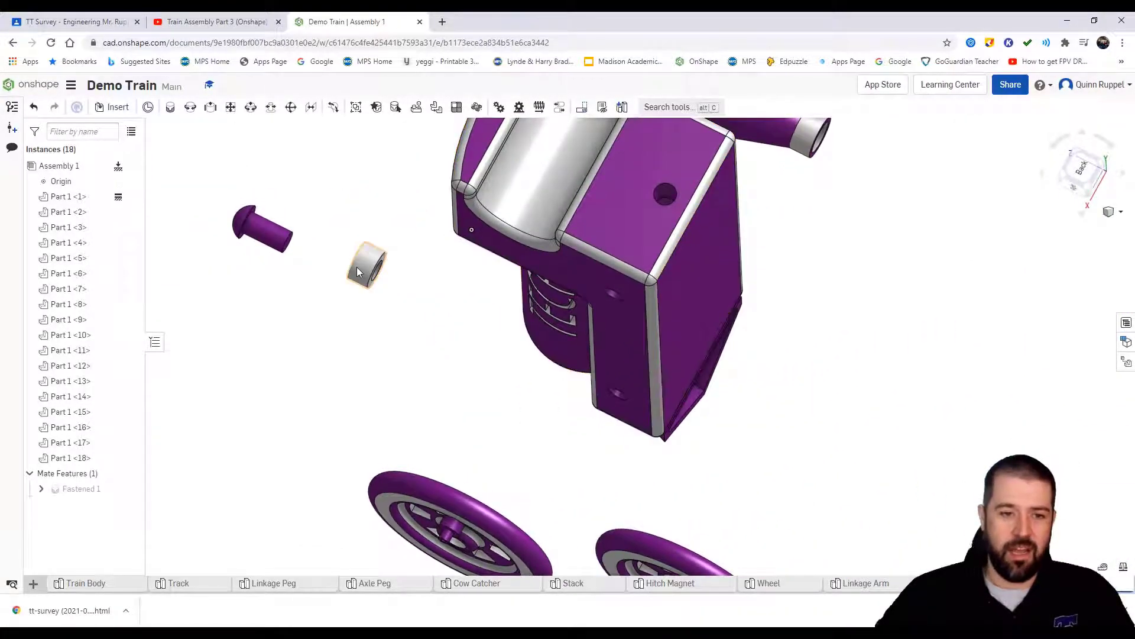
# Fasten the small ring into the hole under the train body
pyautogui.click(260, 229)
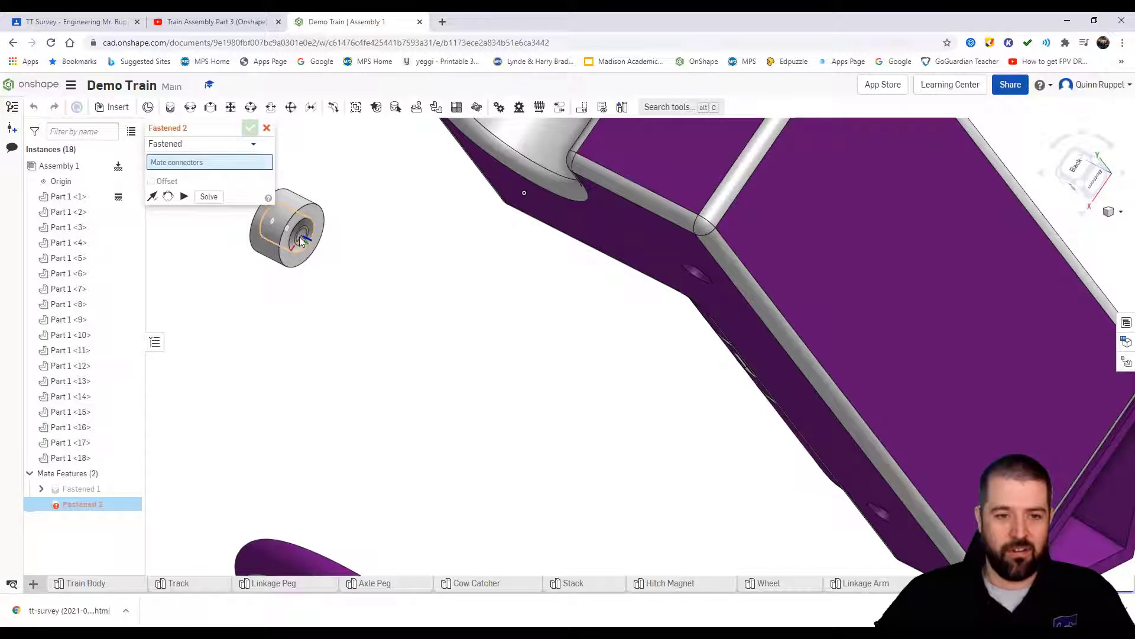
pyautogui.click(641, 238)
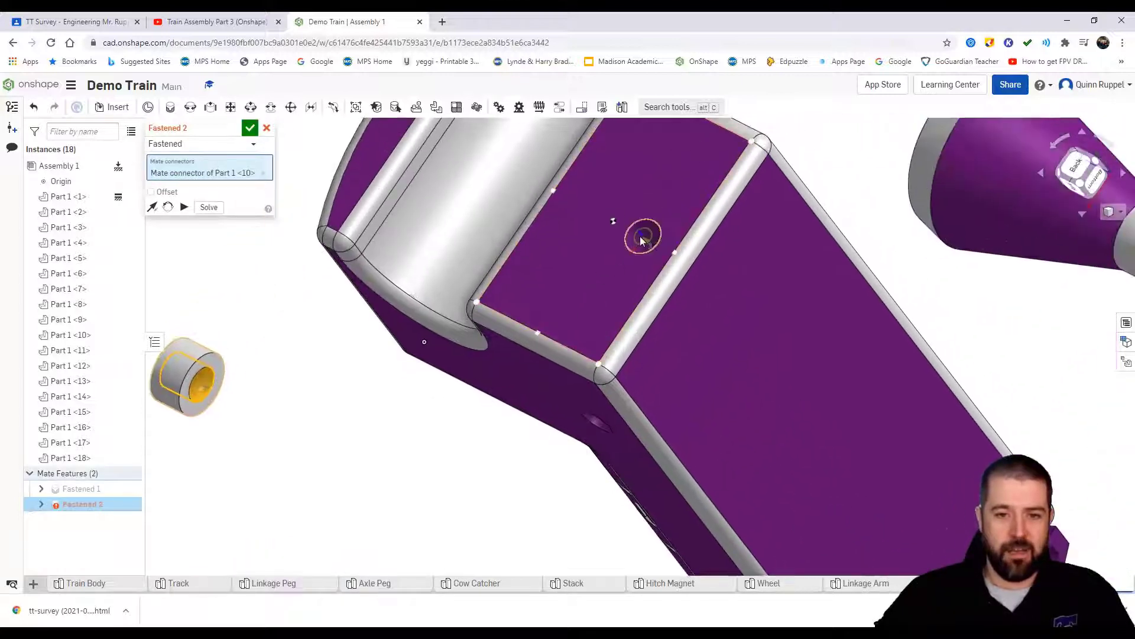
pyautogui.click(642, 235)
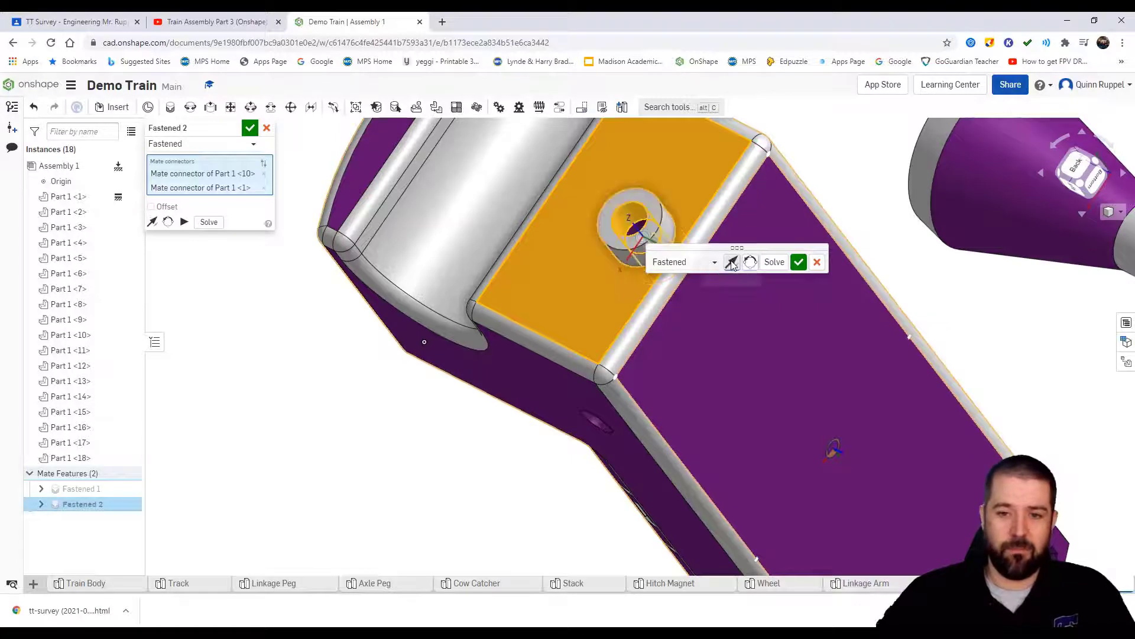
pyautogui.click(798, 261)
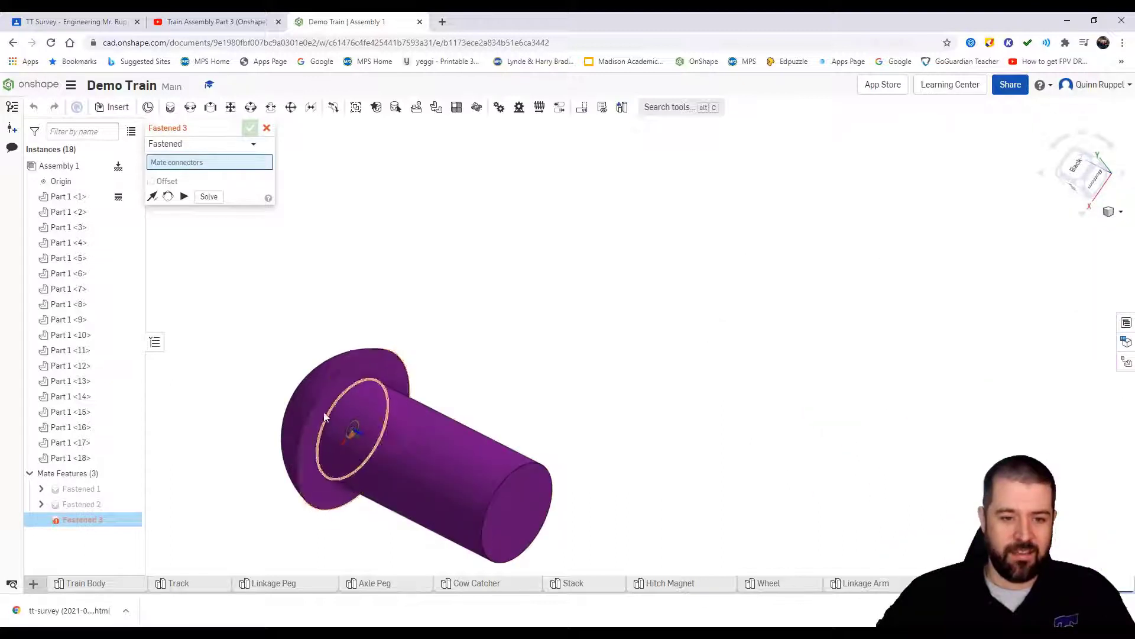
pyautogui.moveTo(330, 421)
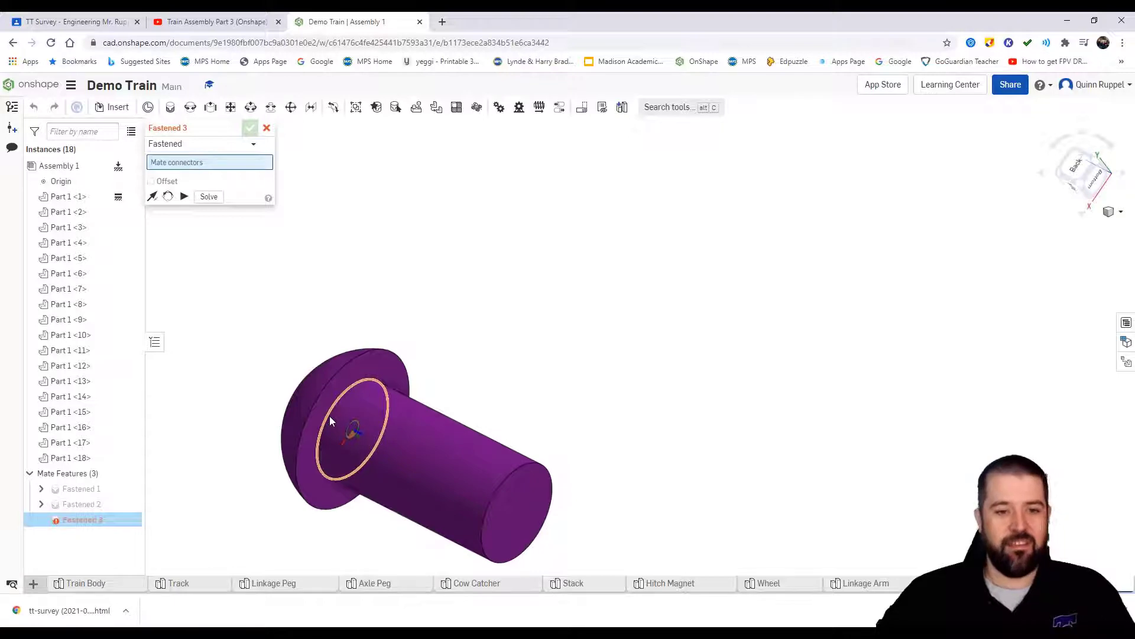
# Fasten the round-headed pin into the center of the small ring
pyautogui.click(355, 430)
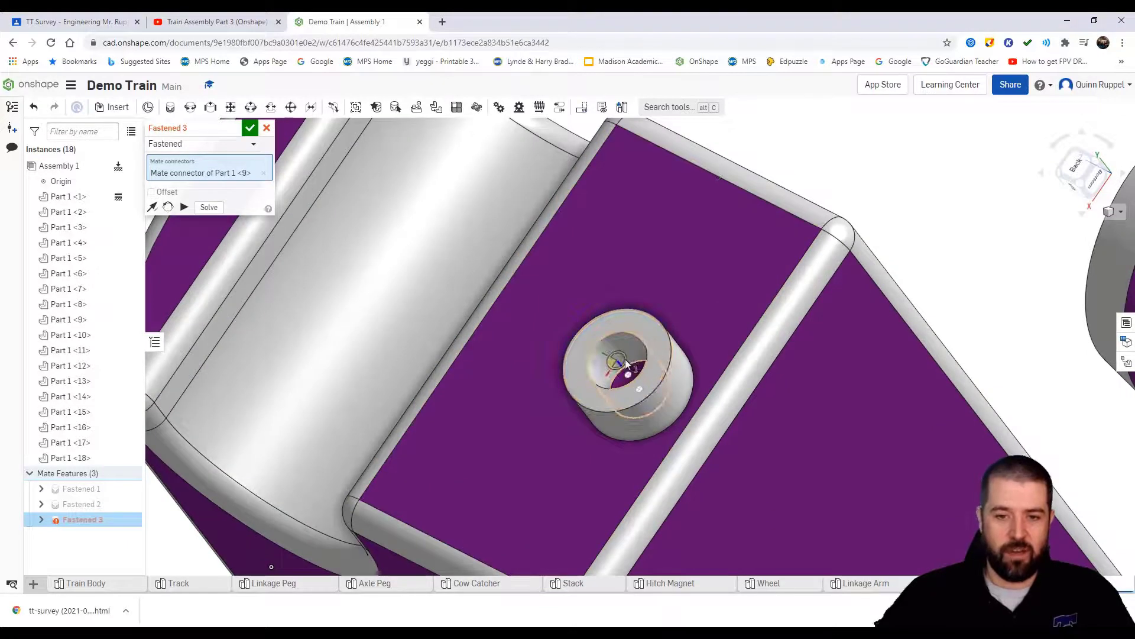
pyautogui.click(250, 127)
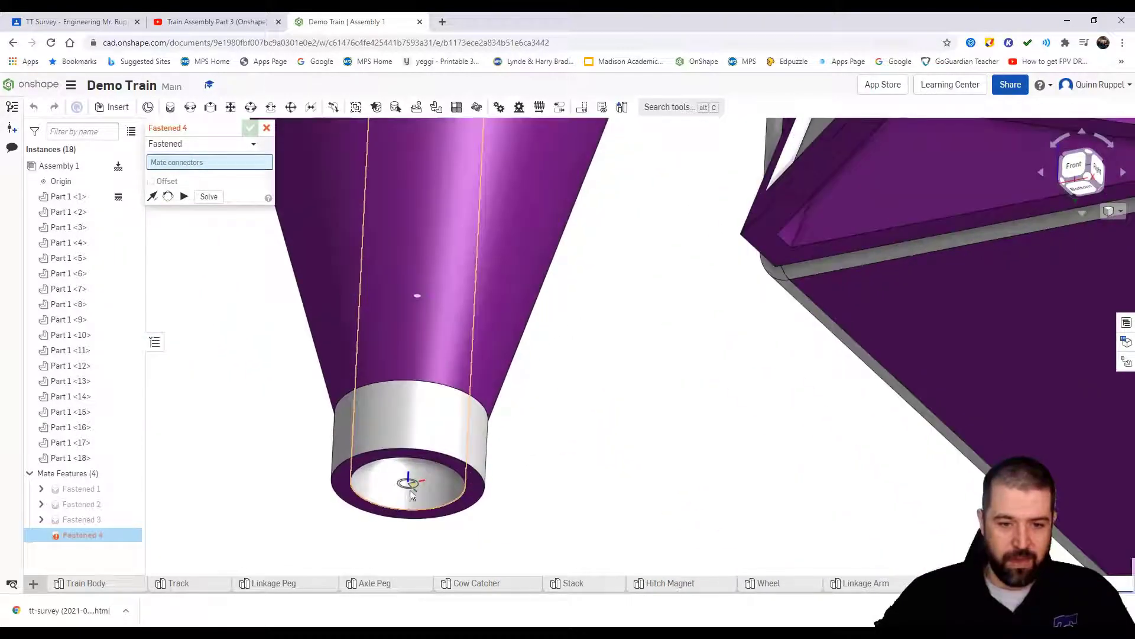
# Fasten the smokestack's bottom into the boiler's top hole and discard the extra empty mate
pyautogui.click(412, 485)
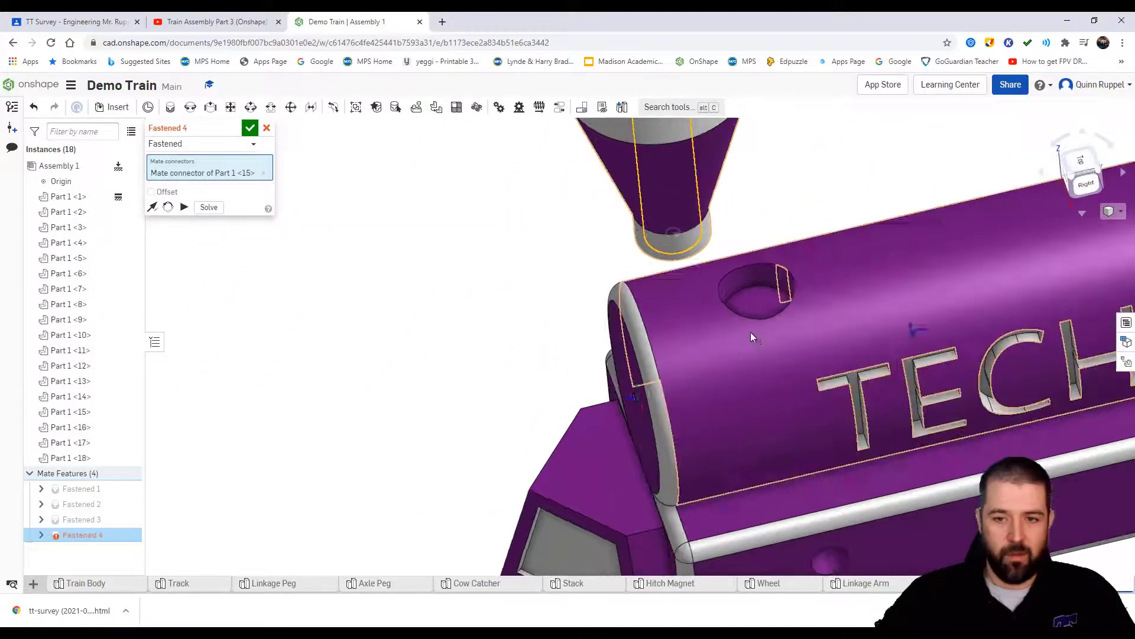
pyautogui.click(759, 313)
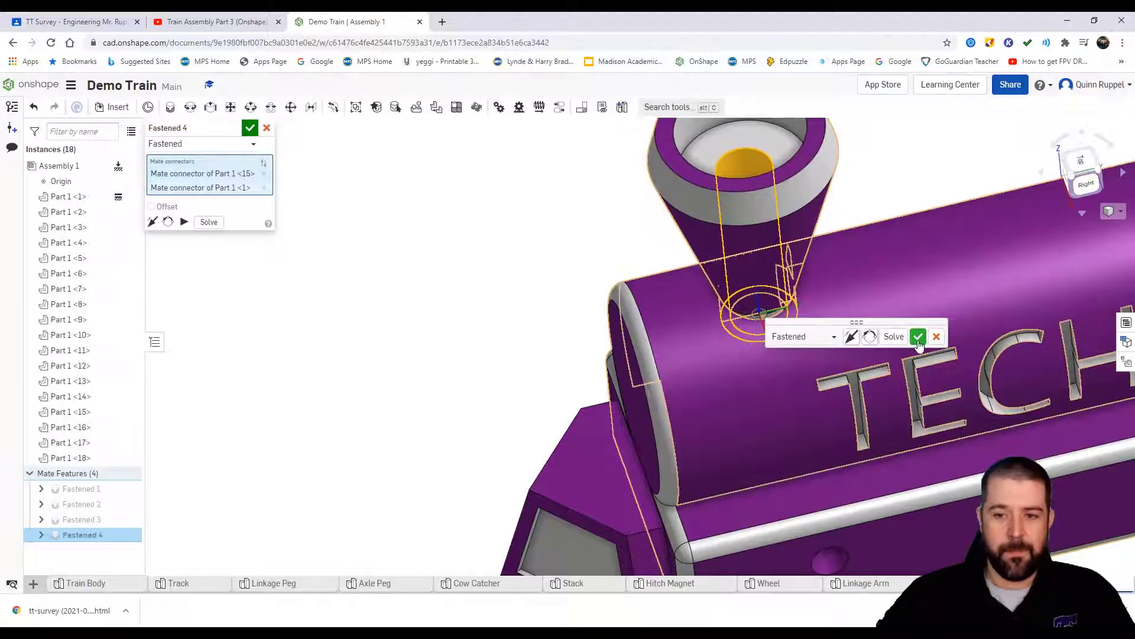
pyautogui.click(917, 335)
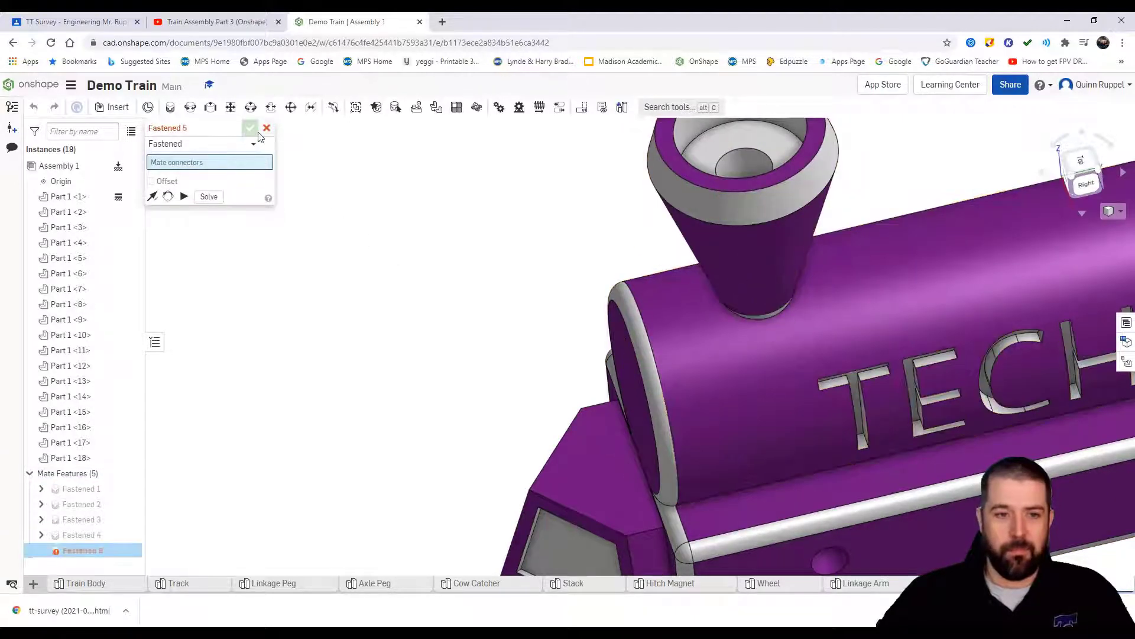
pyautogui.click(266, 128)
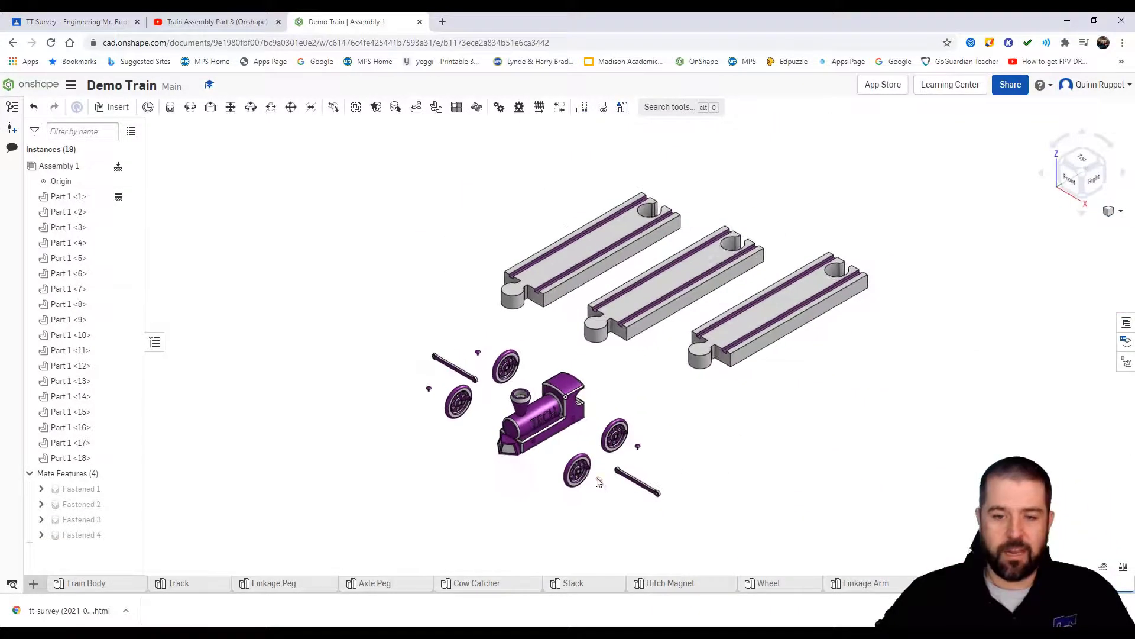
# Revolute-mate the first wheel's center to the body's axle hole so it can spin
pyautogui.click(615, 434)
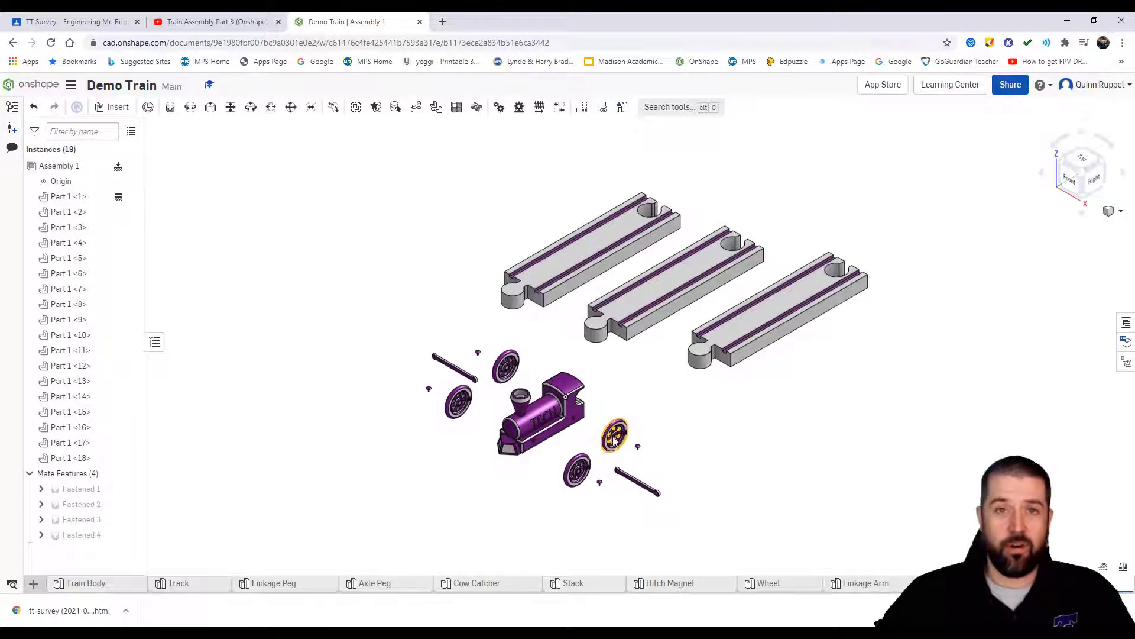
pyautogui.click(343, 241)
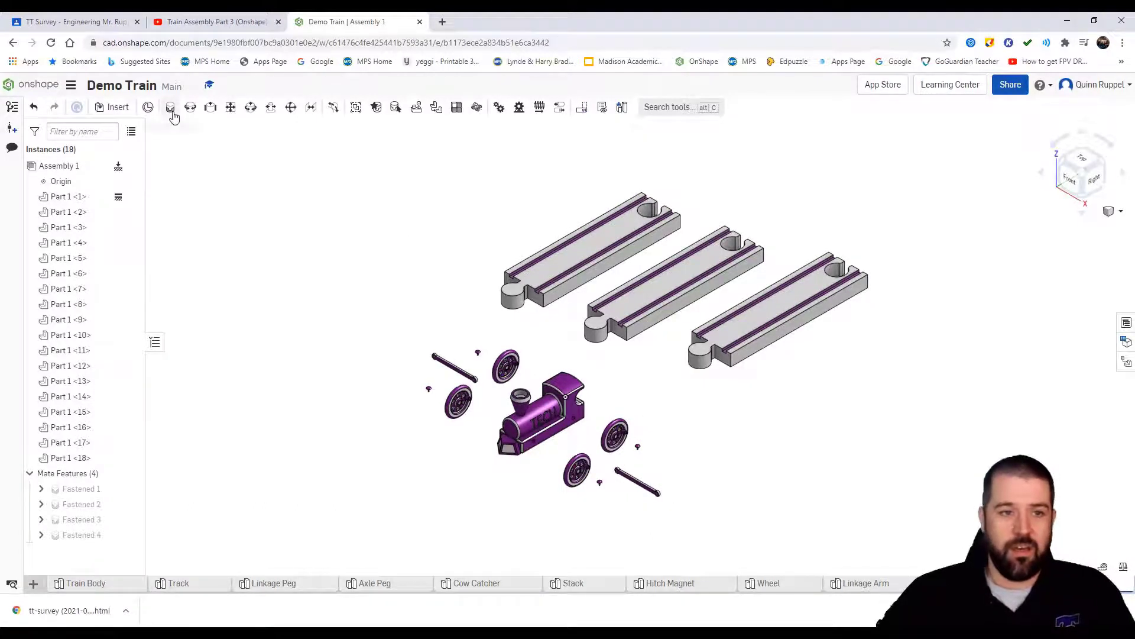
pyautogui.moveTo(189, 107)
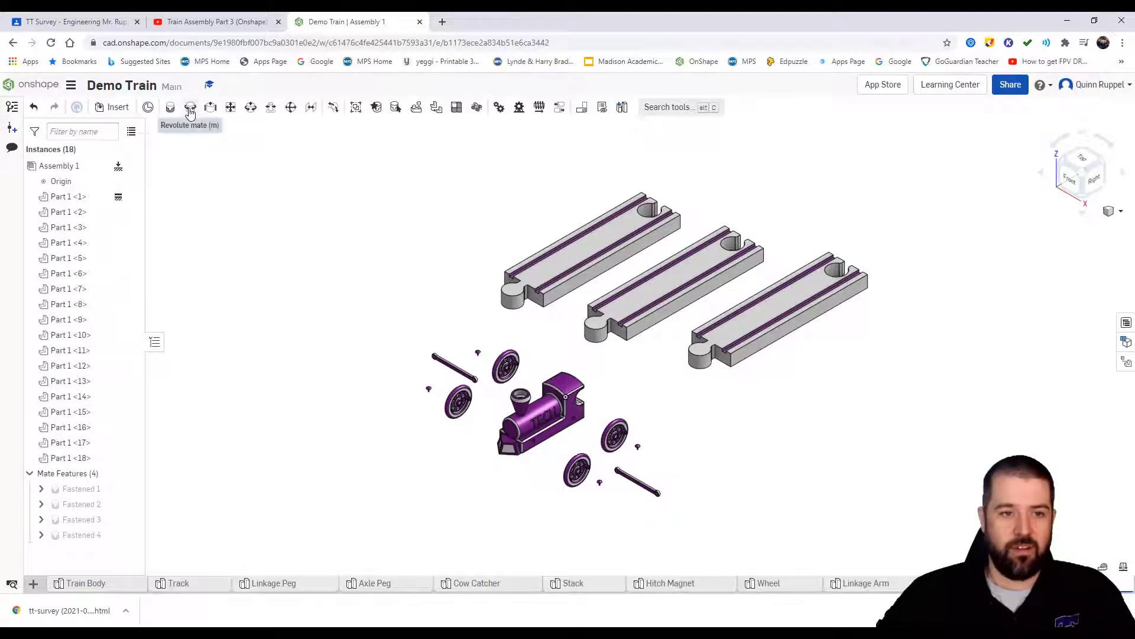
pyautogui.moveTo(191, 107)
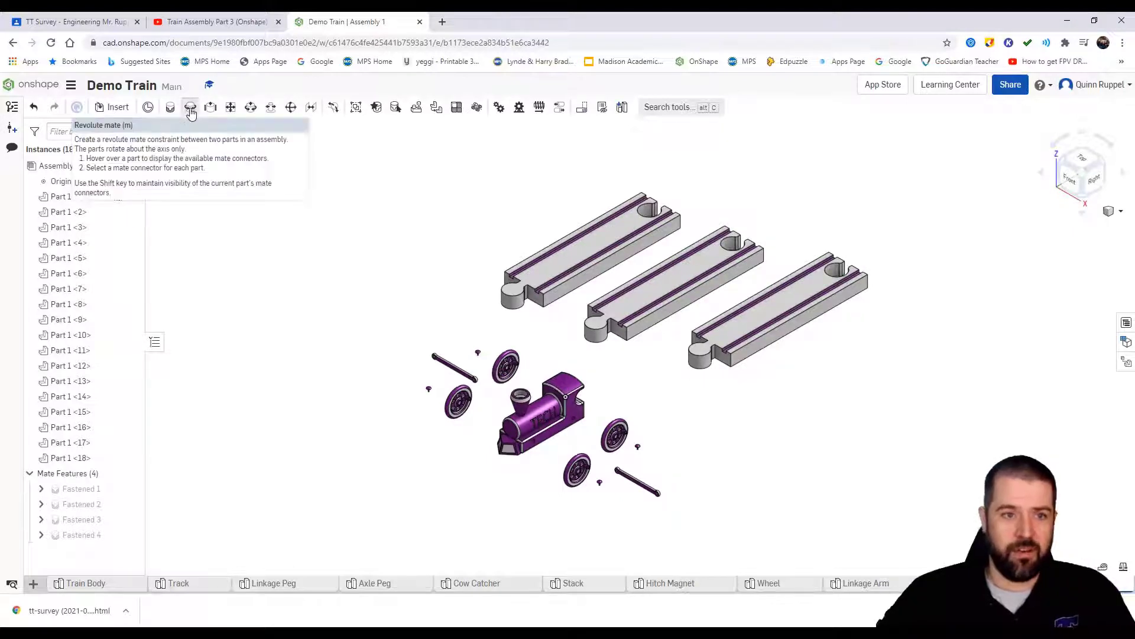
pyautogui.click(191, 108)
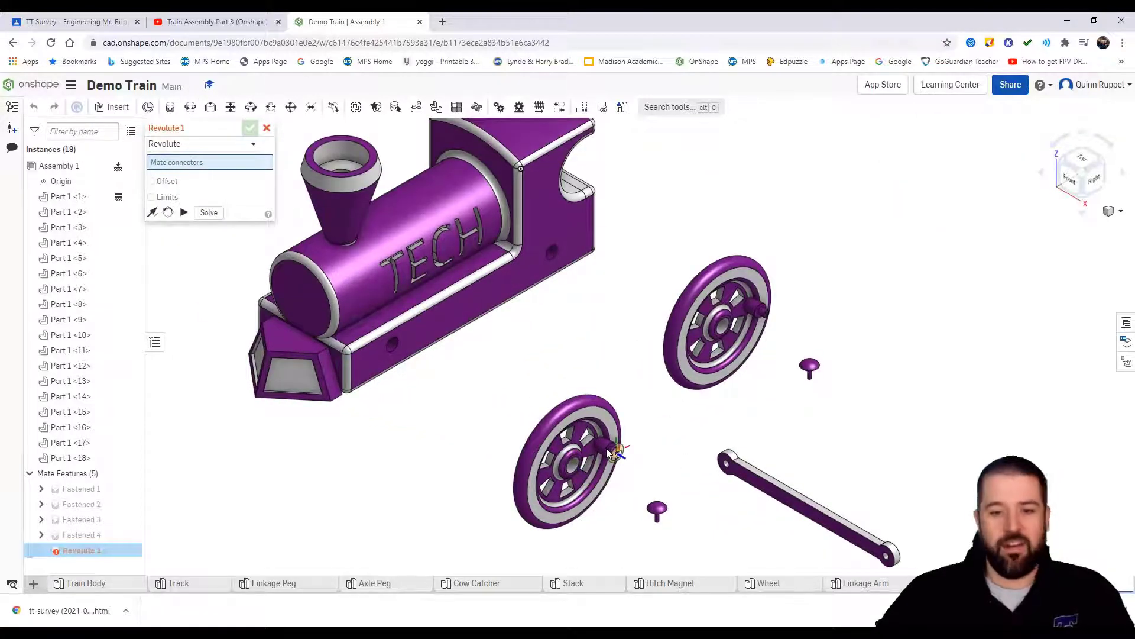
pyautogui.moveTo(717, 414)
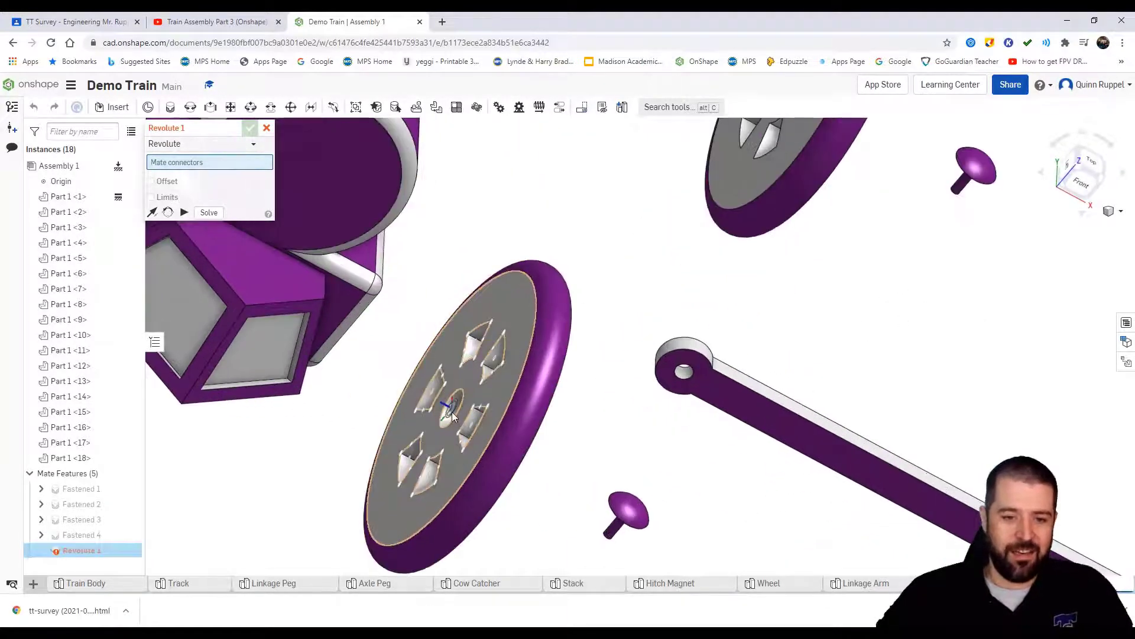
pyautogui.click(446, 406)
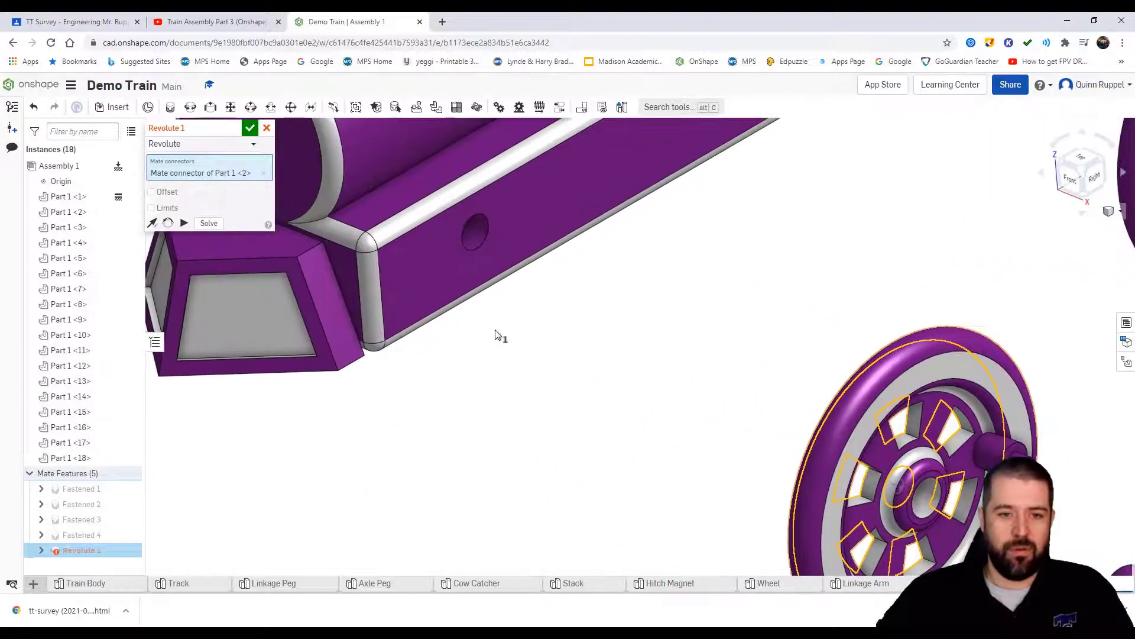
pyautogui.click(474, 233)
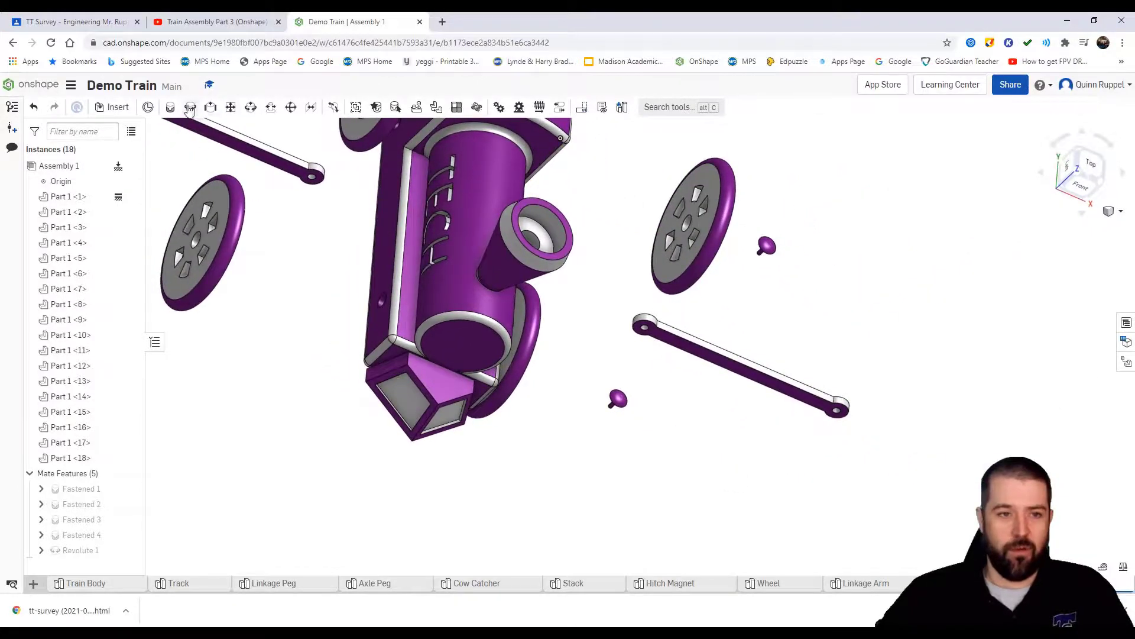
# Revolute-mate the second and third wheels' hubs to the body's axle holes
pyautogui.click(189, 108)
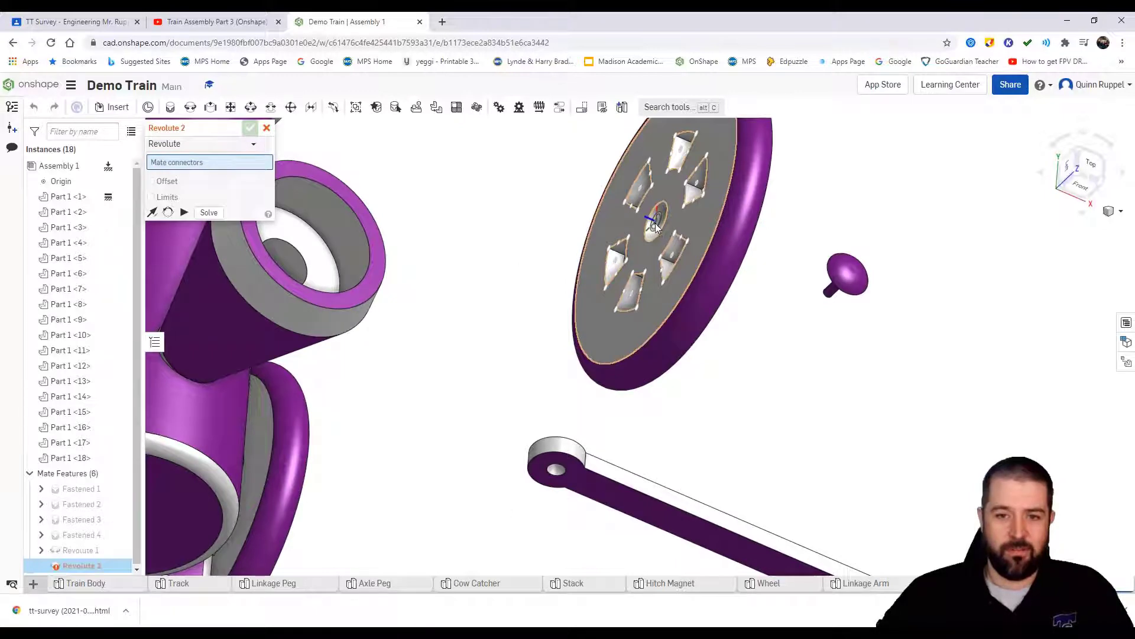
pyautogui.click(654, 224)
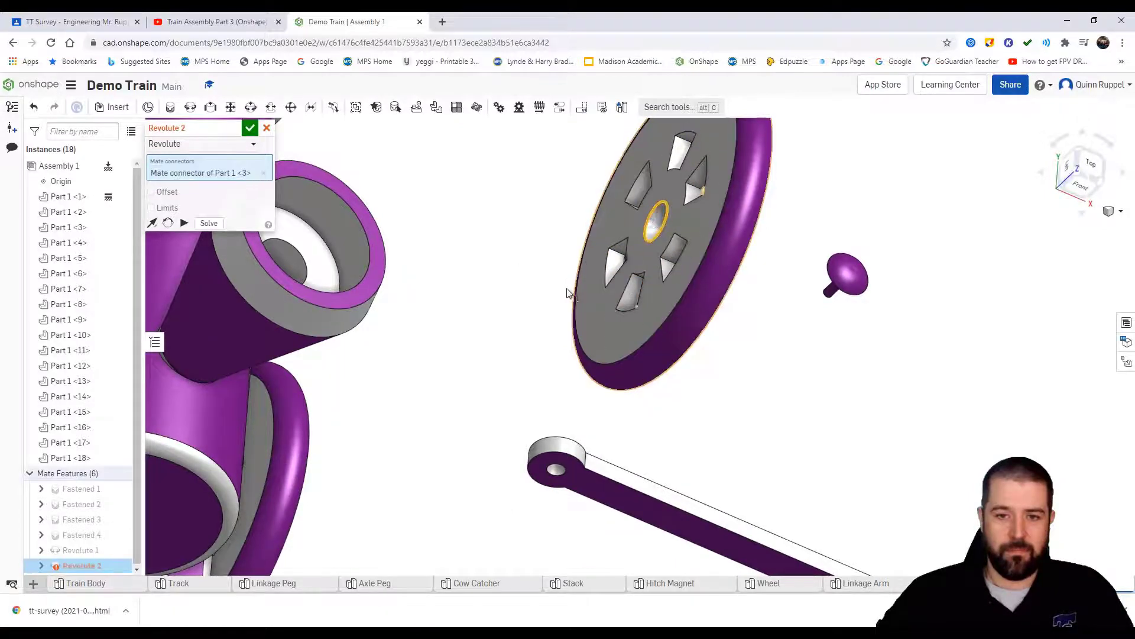
pyautogui.click(496, 260)
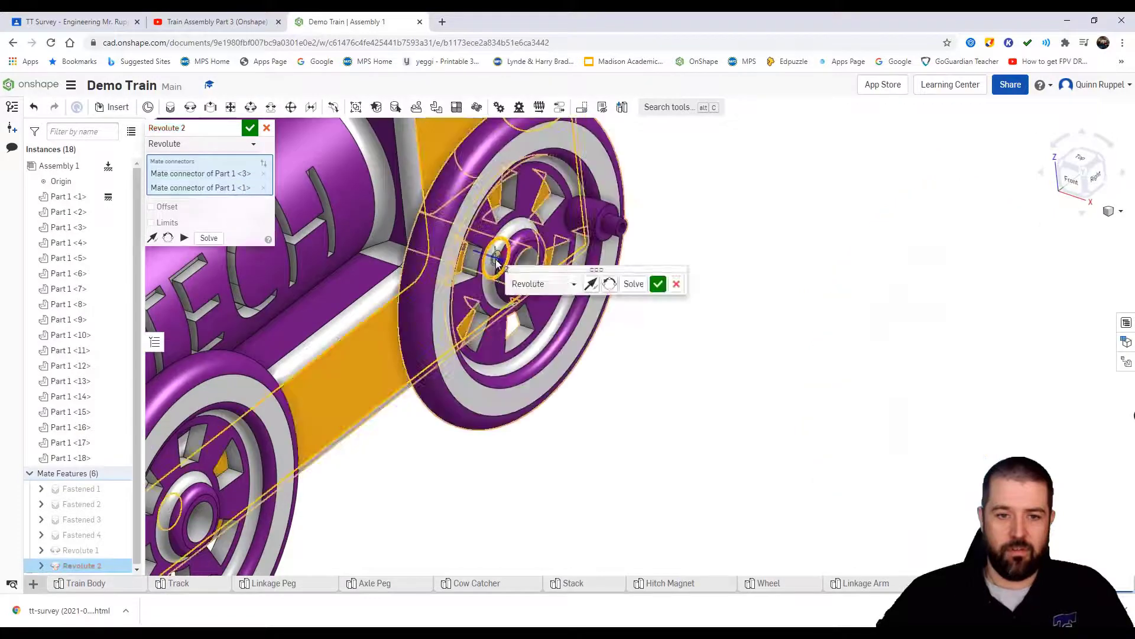
pyautogui.click(656, 283)
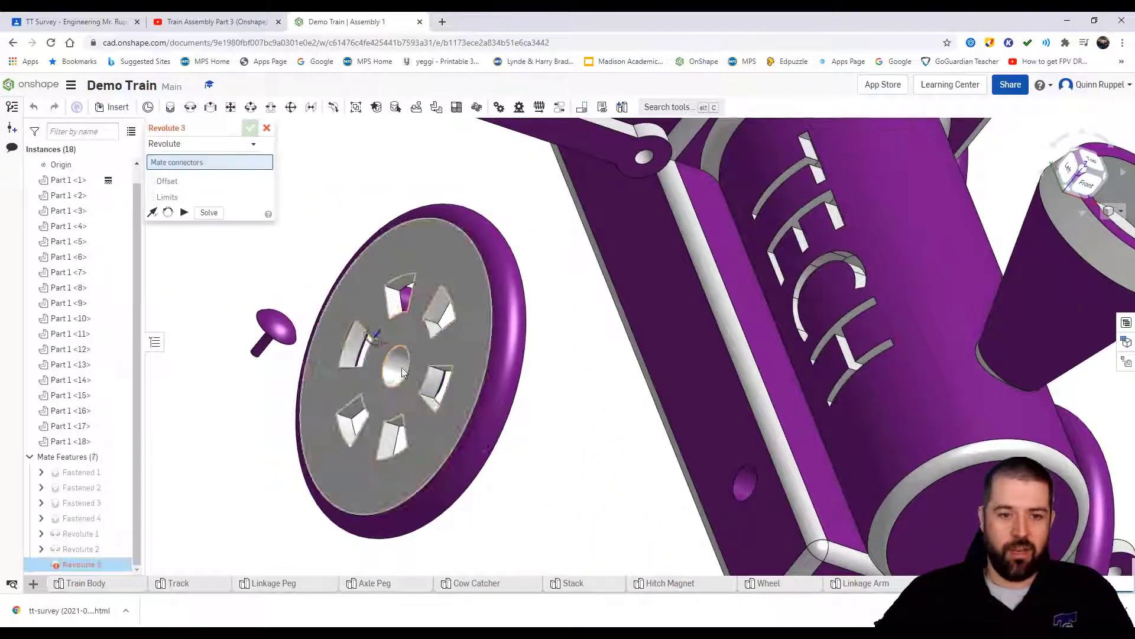
pyautogui.click(395, 361)
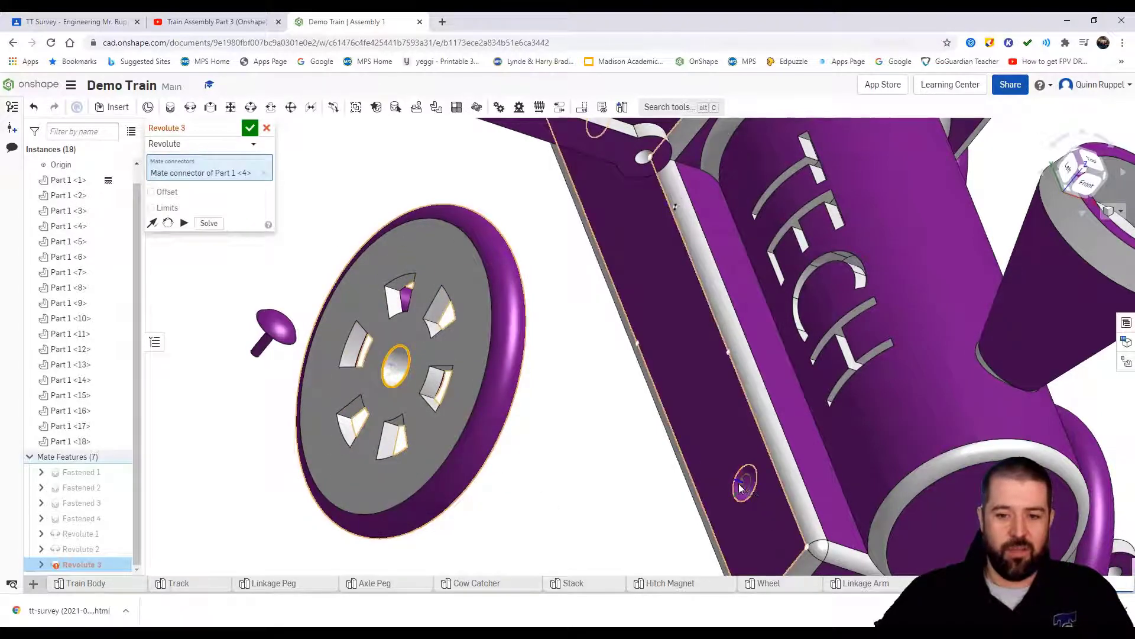
pyautogui.click(743, 485)
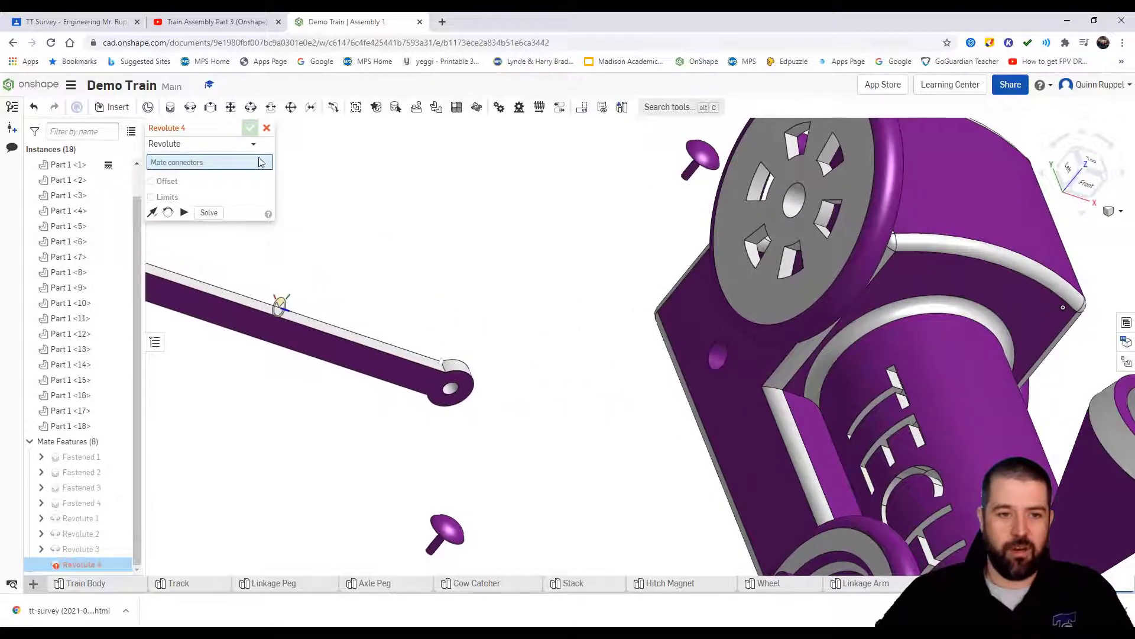
pyautogui.click(251, 128)
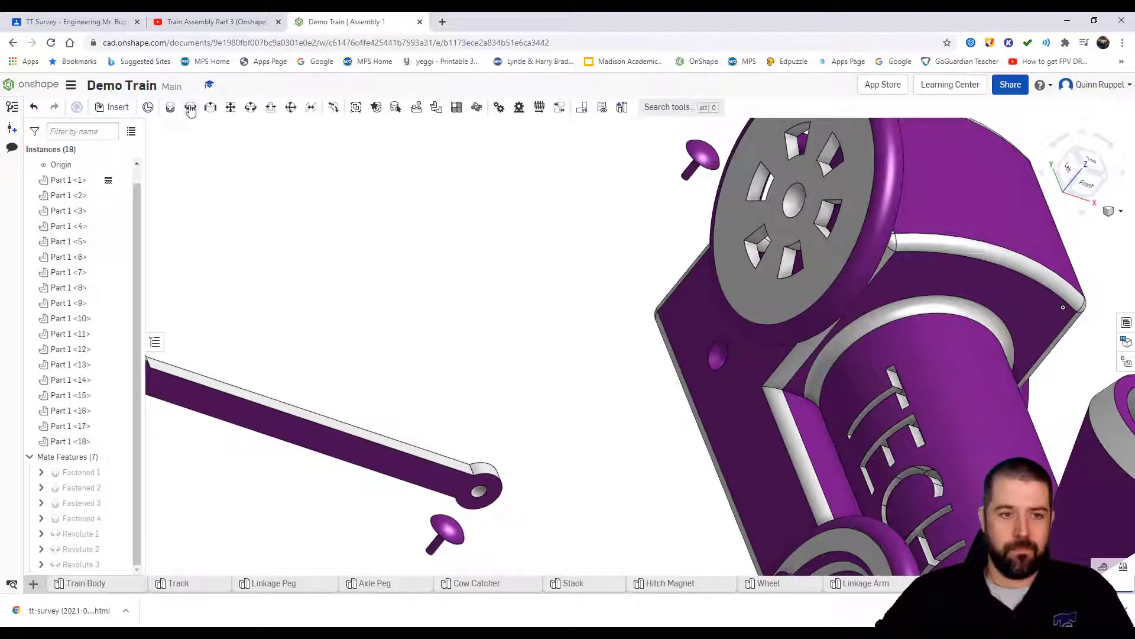
# Revolute-mate the fourth wheel's hub hole to its matching axle hole on the body
pyautogui.click(189, 108)
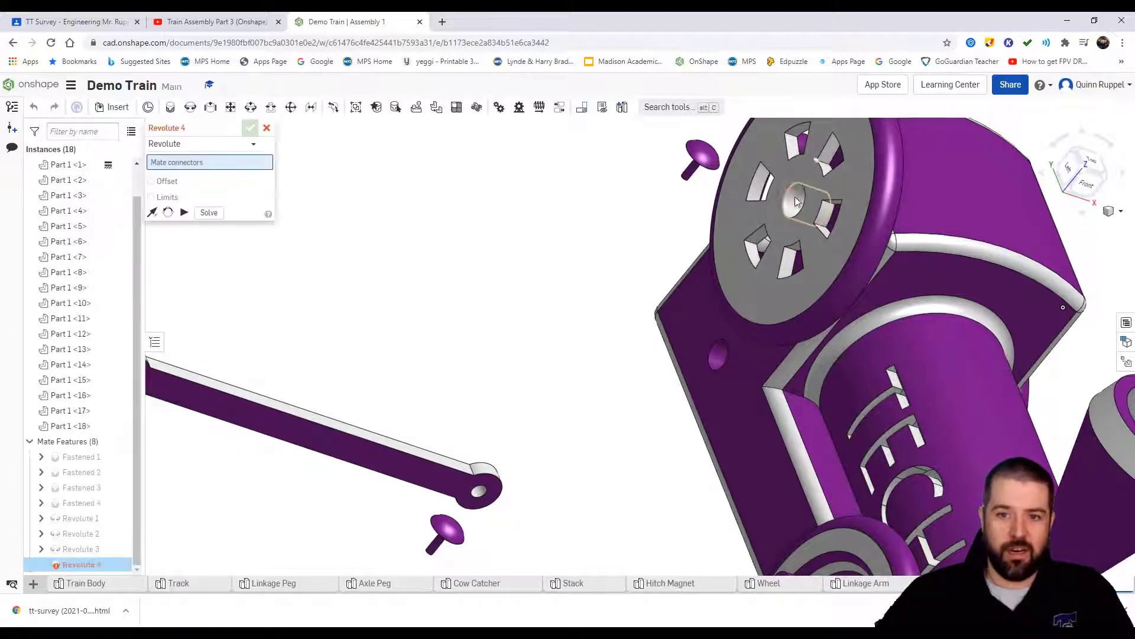
pyautogui.click(796, 203)
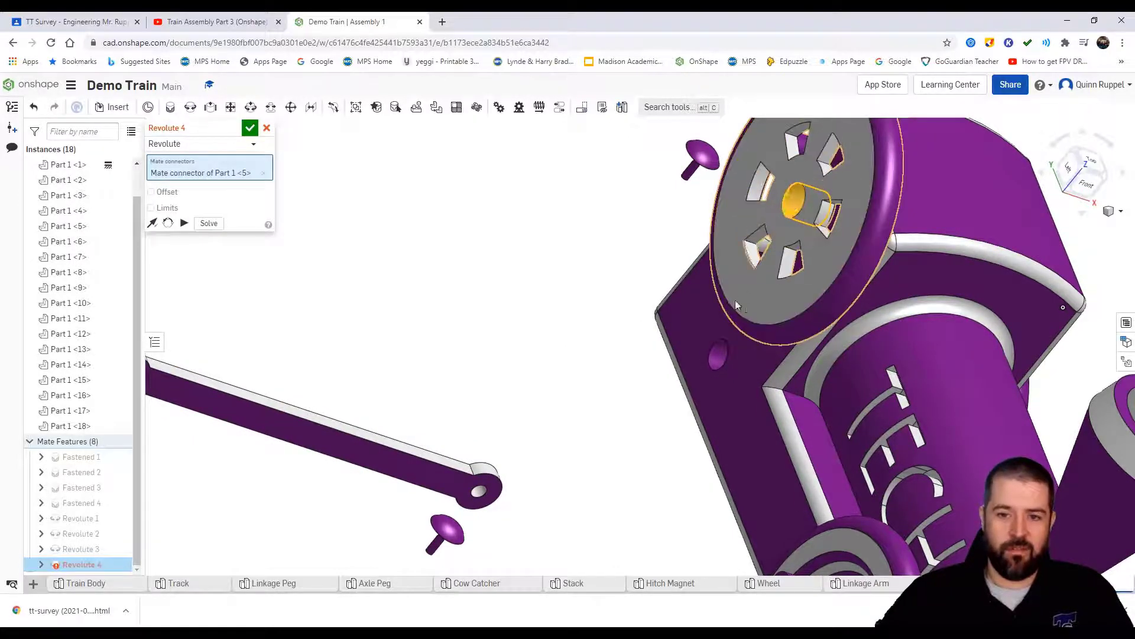
pyautogui.click(714, 354)
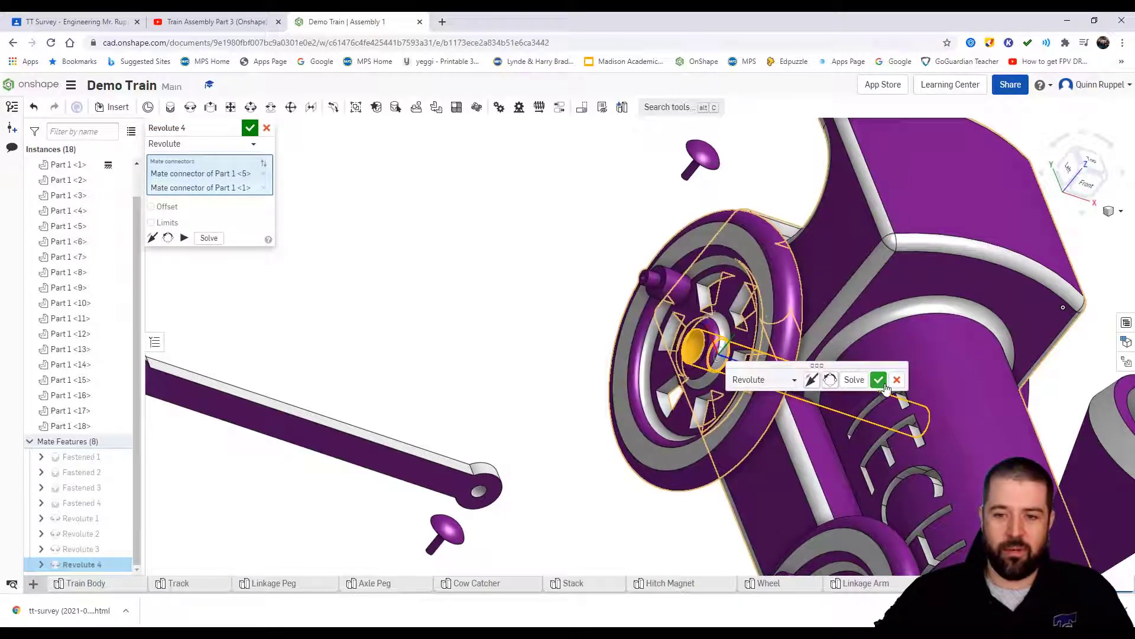
pyautogui.click(877, 379)
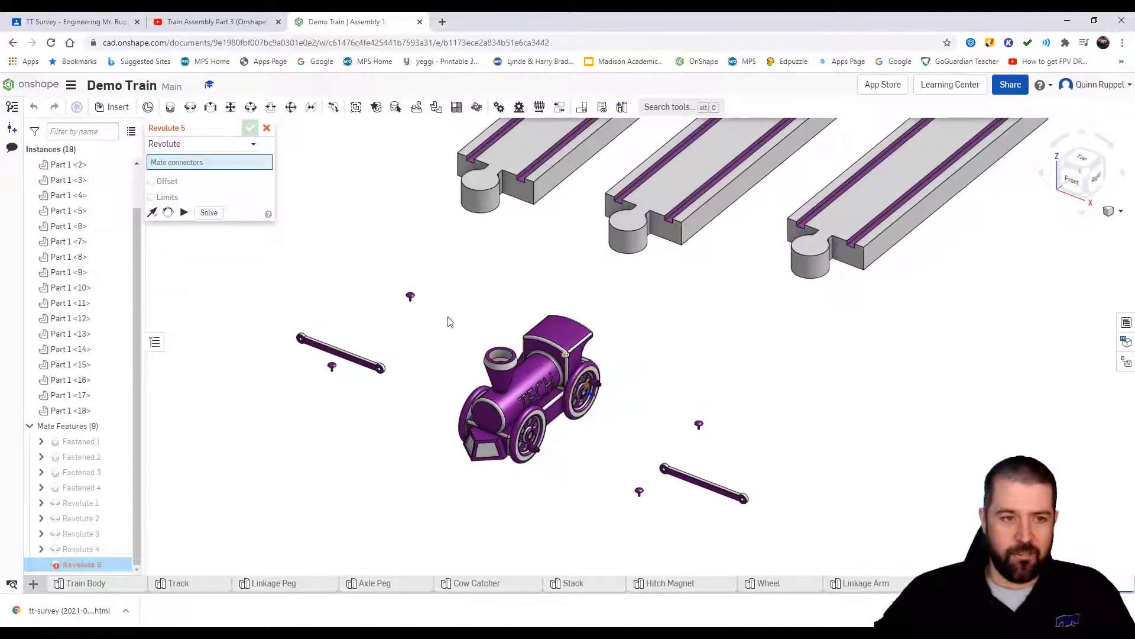
# Insert four Axle Peg instances from the current document into the assembly
pyautogui.click(117, 107)
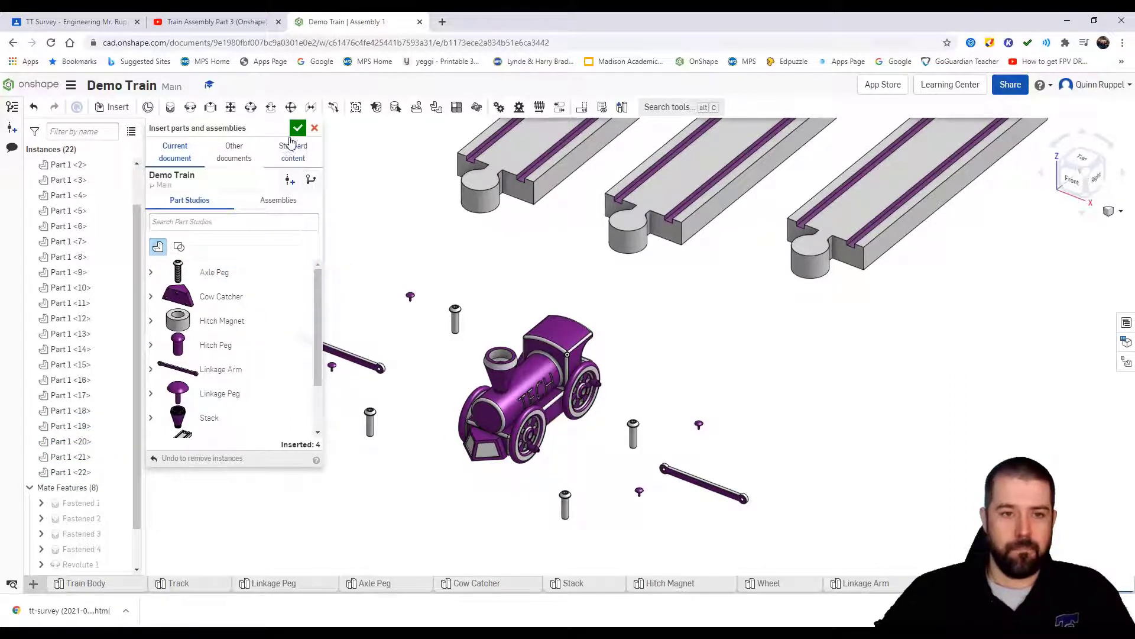
pyautogui.click(298, 128)
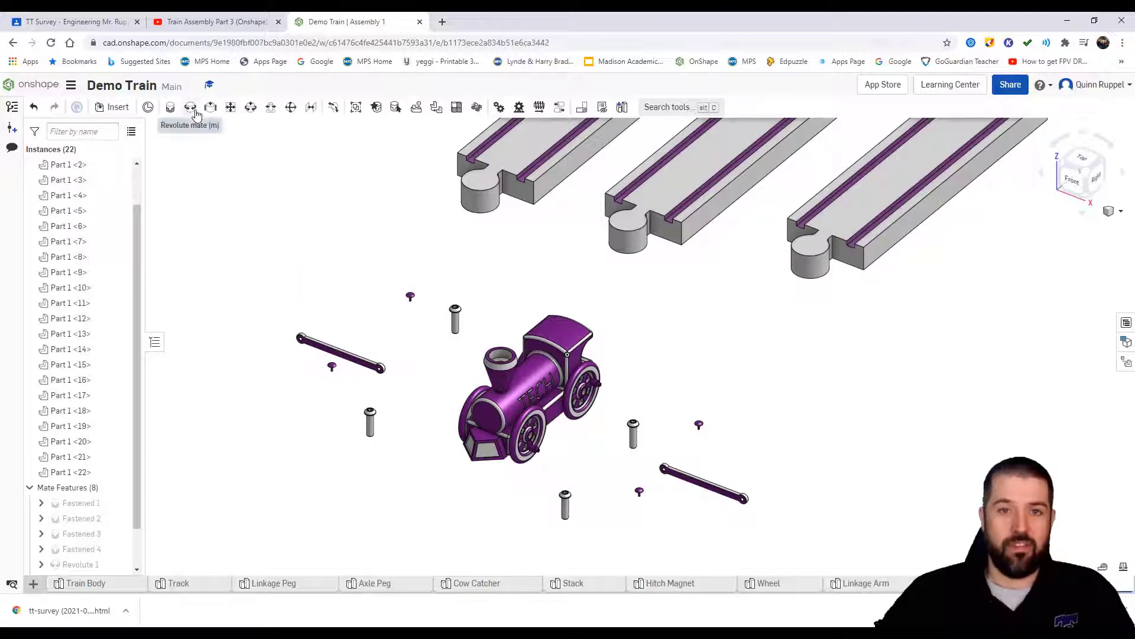
# Revolute-mate the first two axle pegs into their wheel hub holes (Revolute 5 and 6)
pyautogui.click(190, 107)
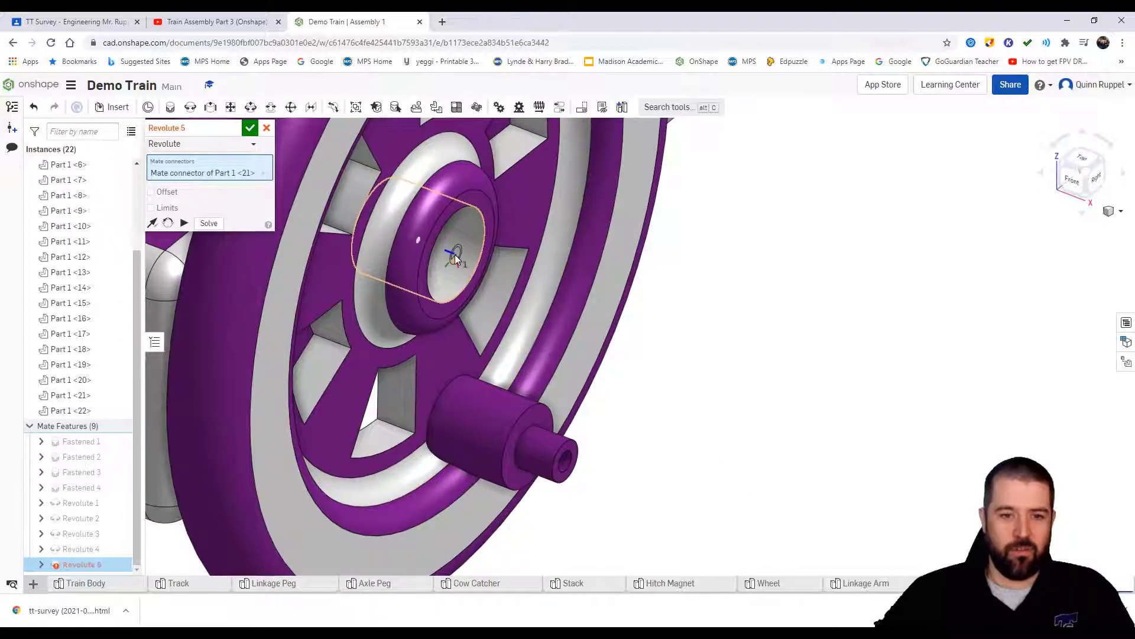
pyautogui.click(420, 239)
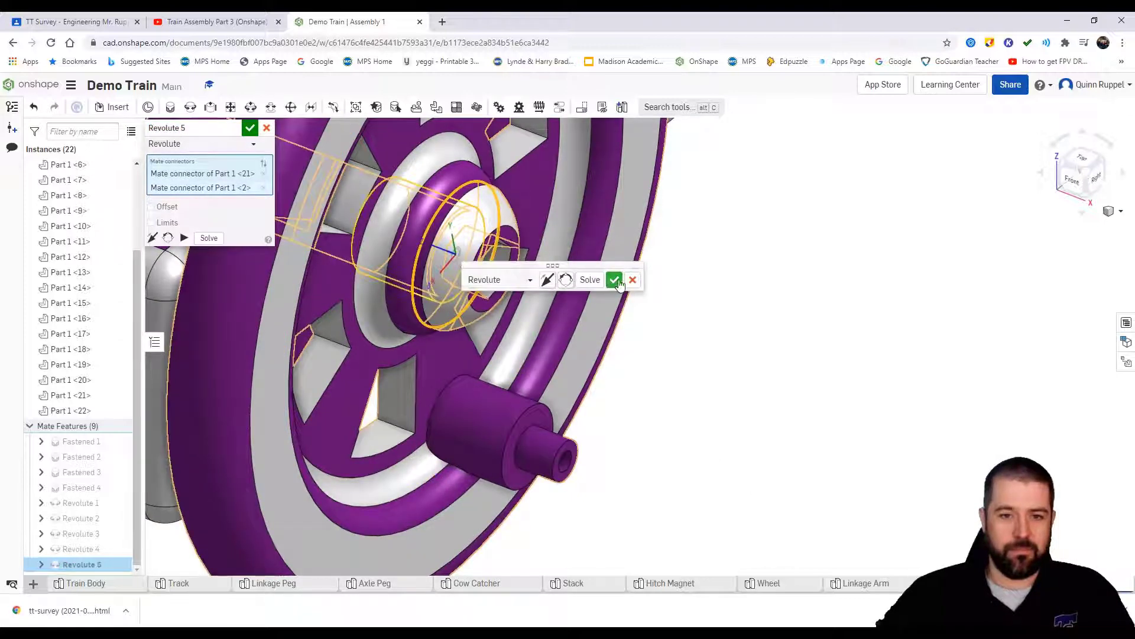
pyautogui.click(614, 280)
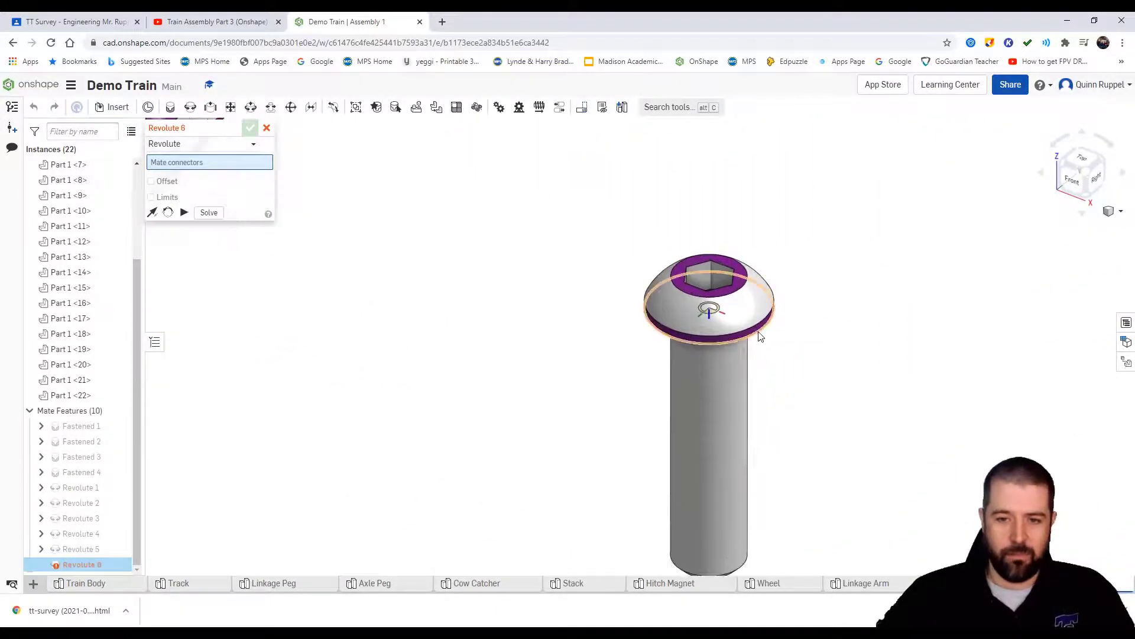
pyautogui.click(709, 311)
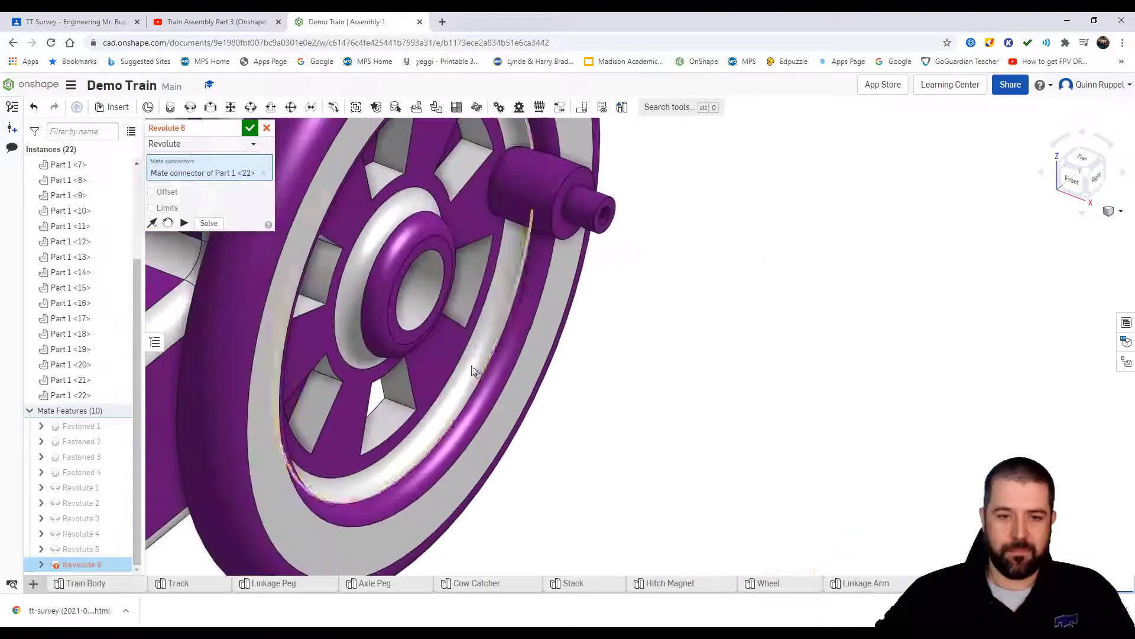
pyautogui.click(423, 289)
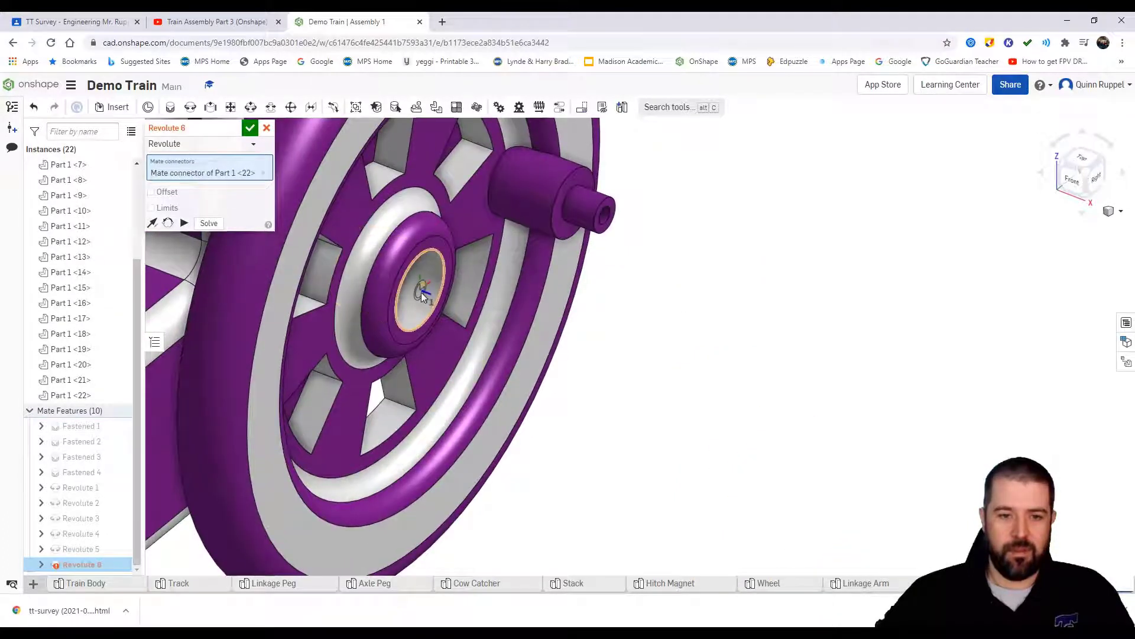
pyautogui.click(423, 290)
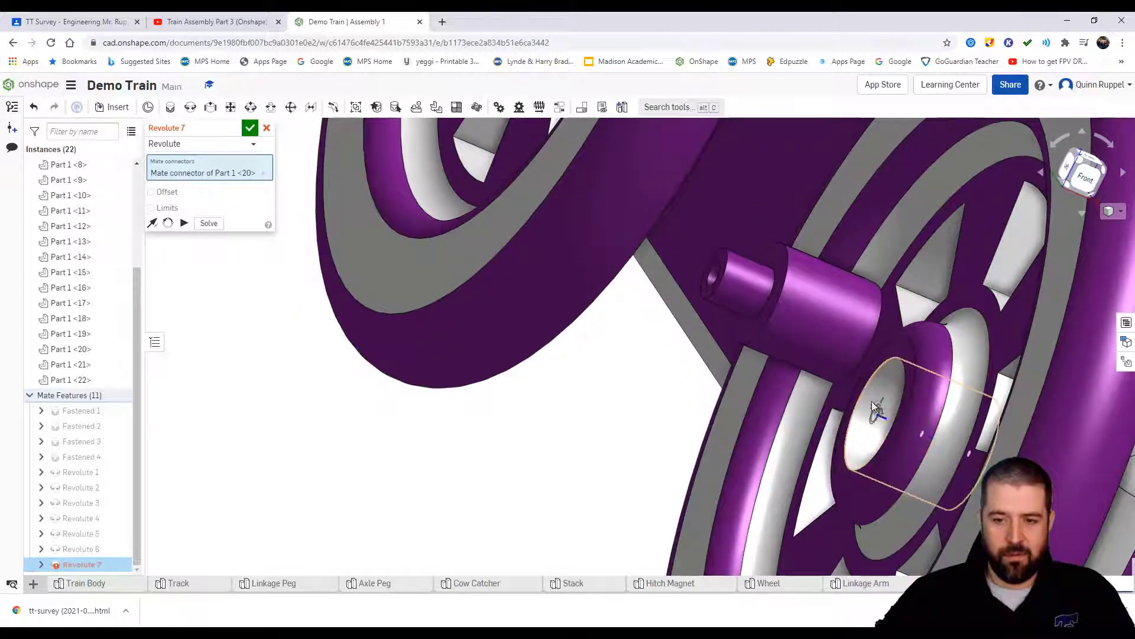
# Revolute-mate the remaining two axle pegs into the other wheels' hubs (Revolute 7 and 8)
pyautogui.click(877, 413)
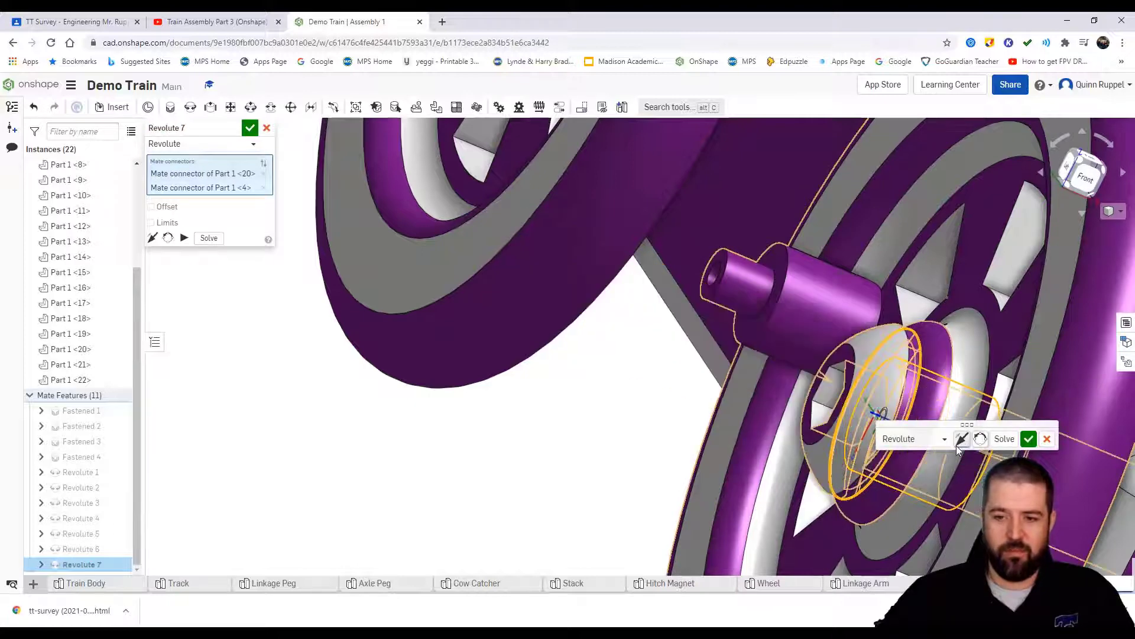
pyautogui.click(1029, 438)
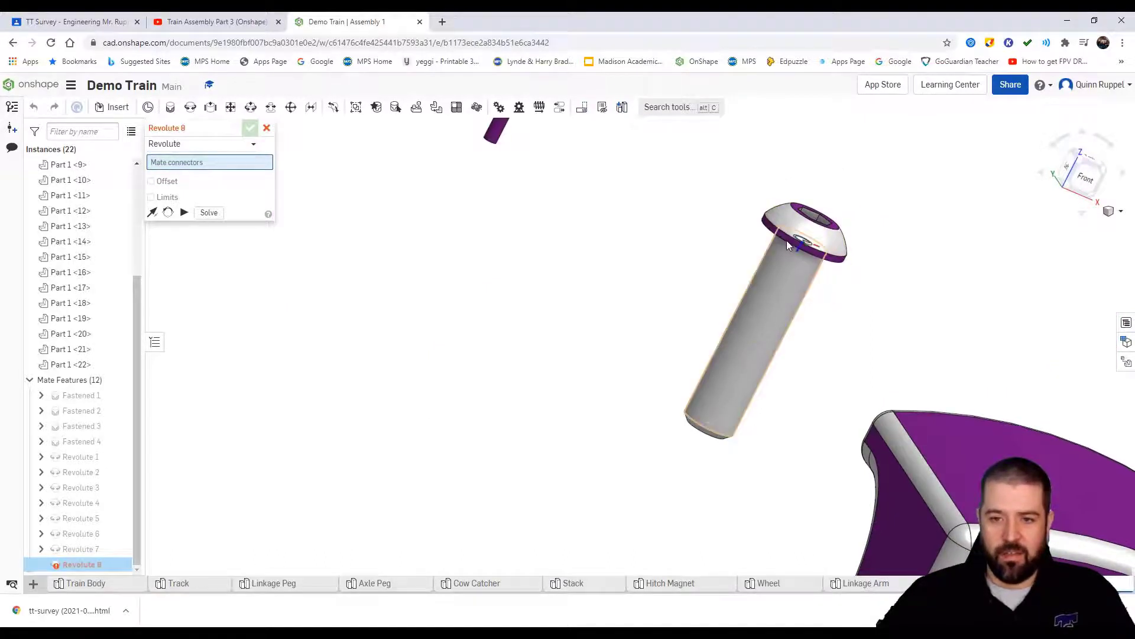
pyautogui.scroll(3)
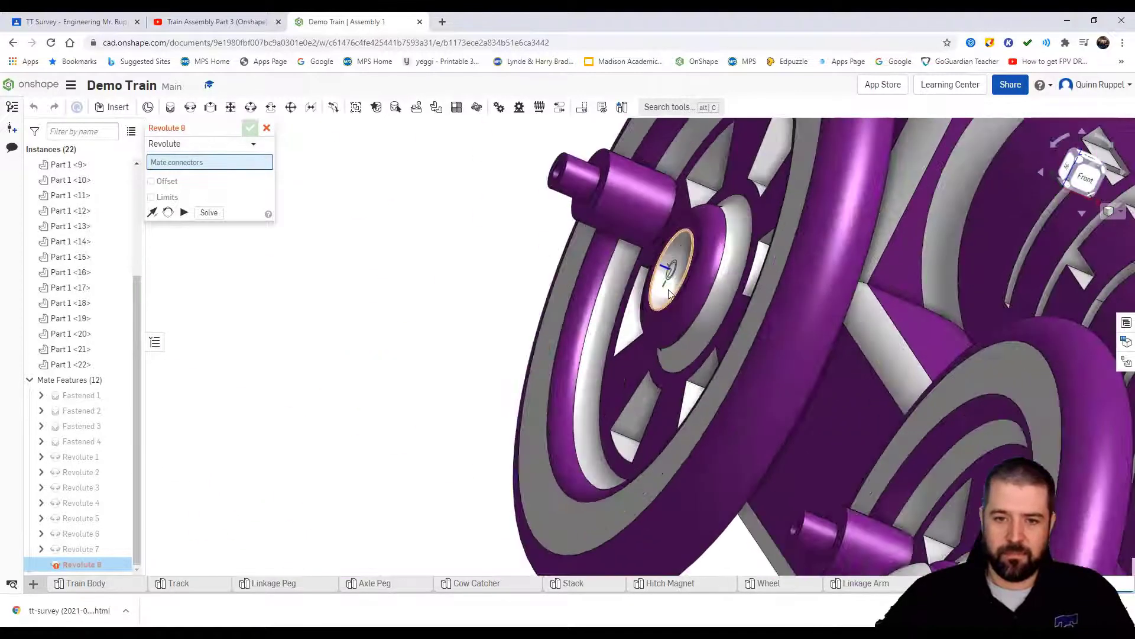
pyautogui.click(672, 279)
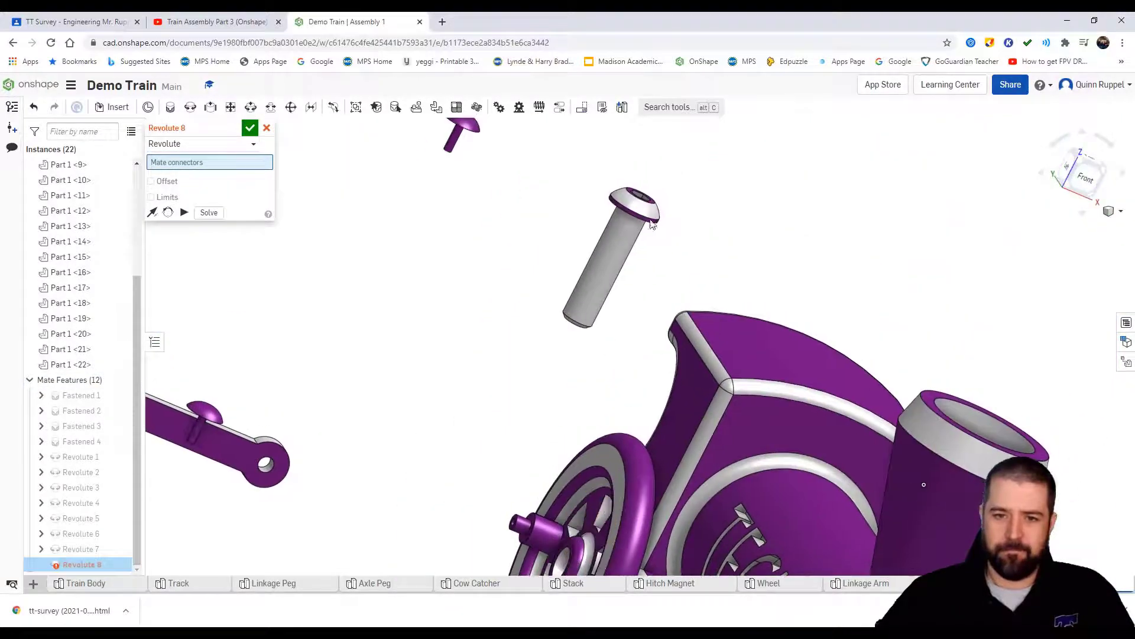
pyautogui.click(634, 210)
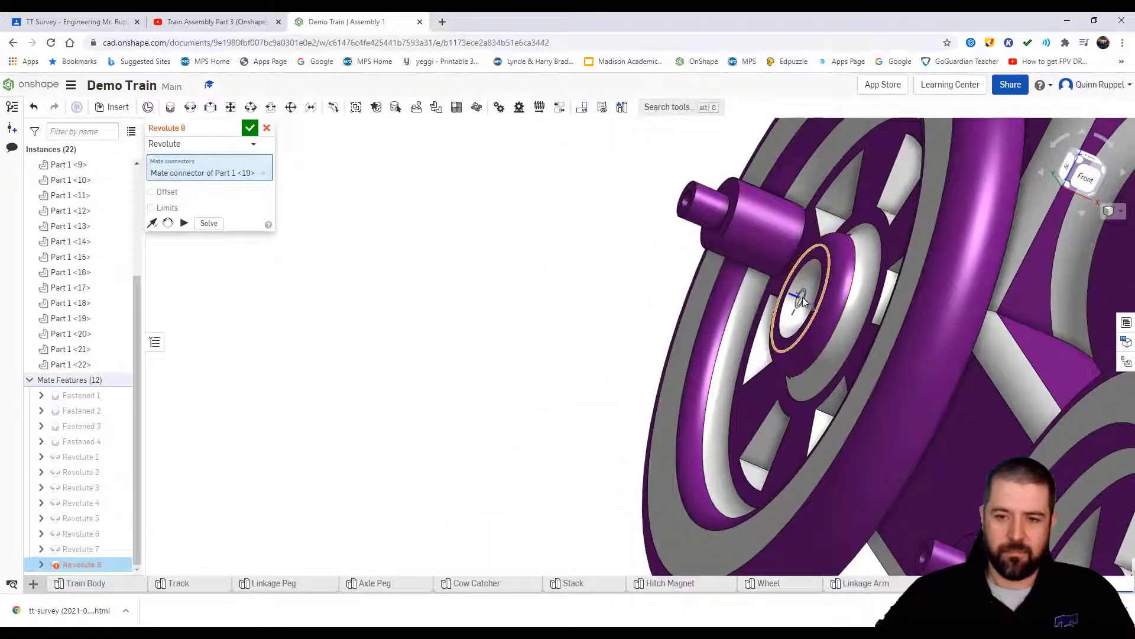
pyautogui.click(796, 297)
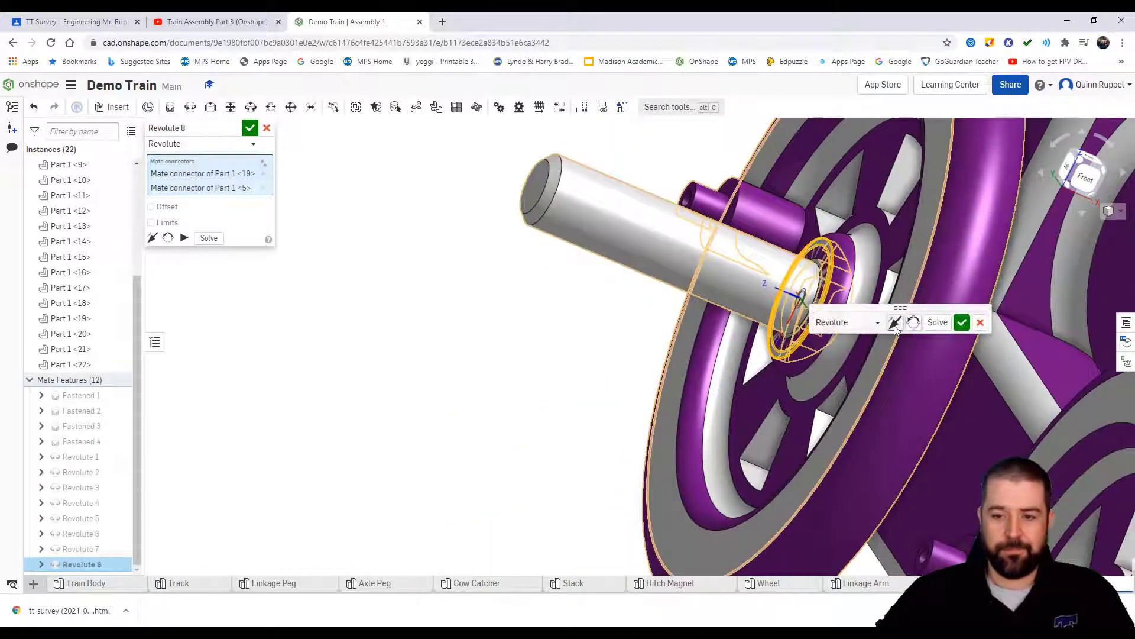
pyautogui.click(961, 322)
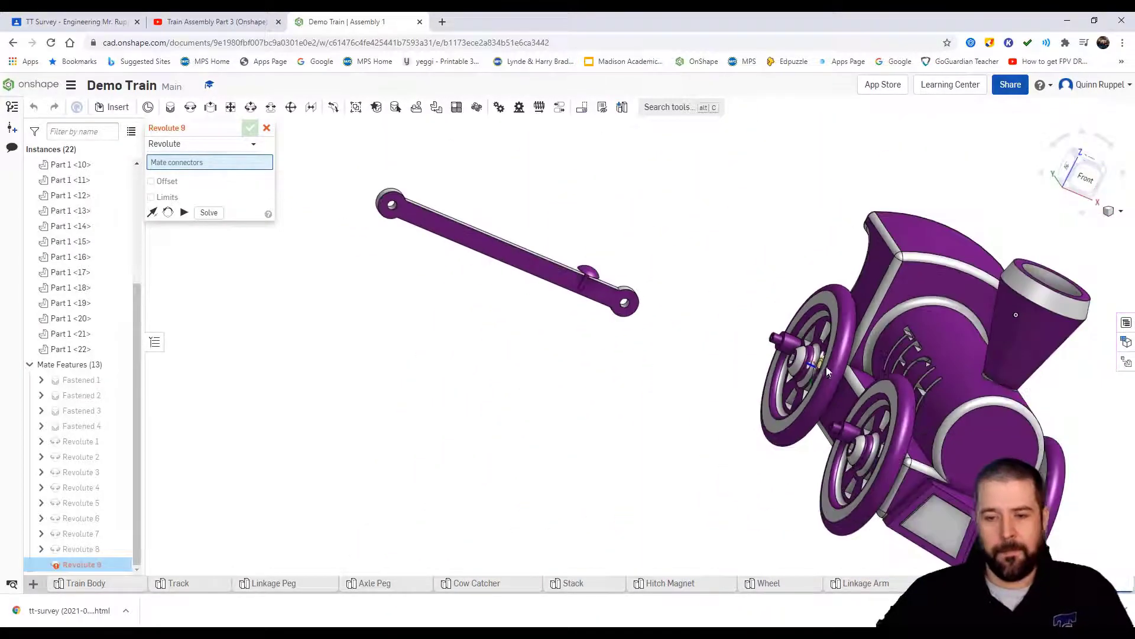
# Revolute-mate one end hole of the linkage arm onto a wheel's axle peg (Revolute 9)
pyautogui.click(1120, 211)
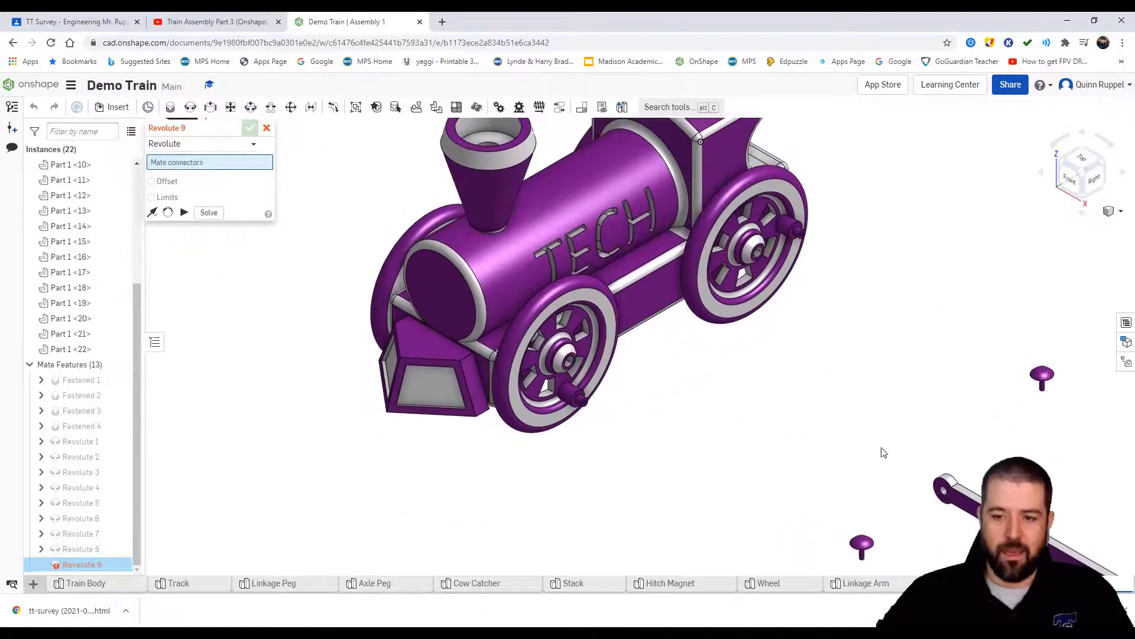
pyautogui.scroll(3)
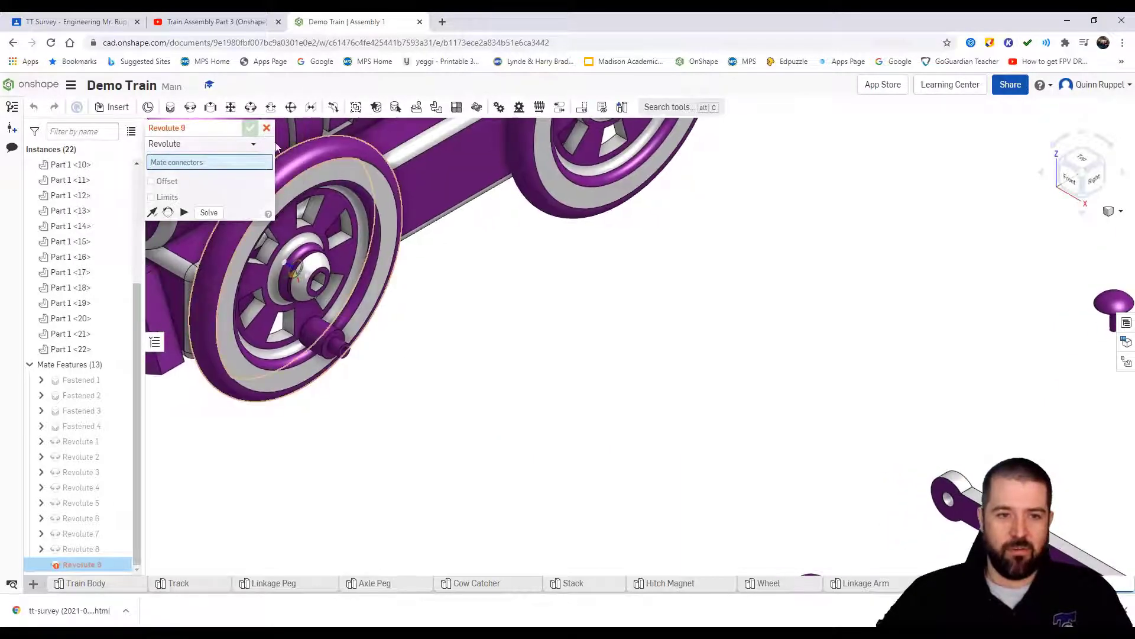
pyautogui.click(266, 128)
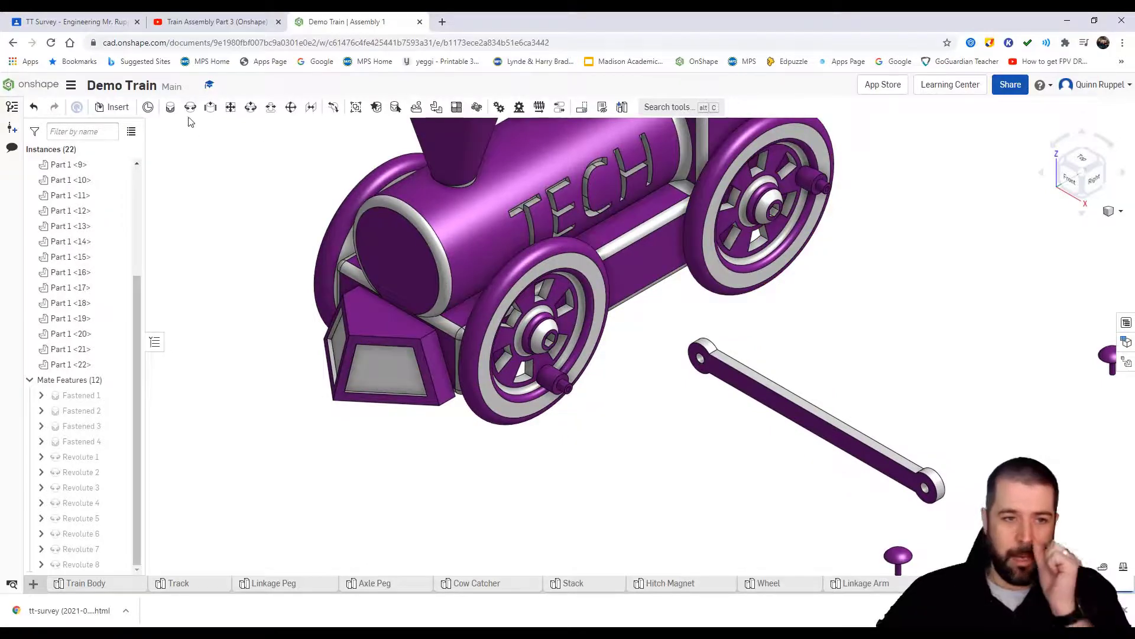
pyautogui.click(190, 108)
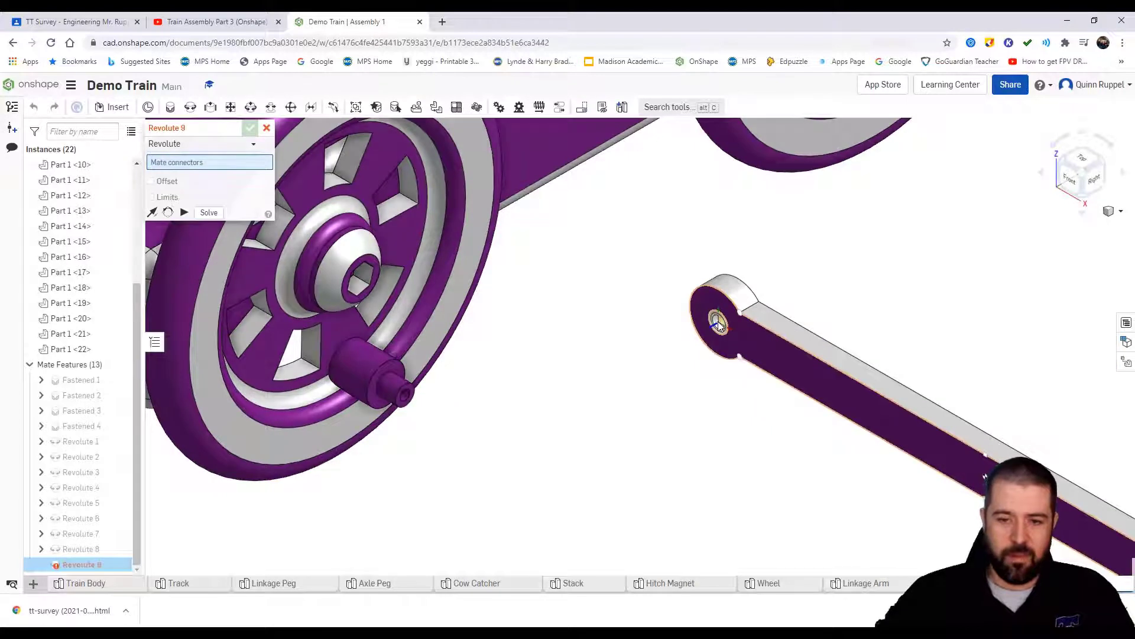
pyautogui.click(718, 322)
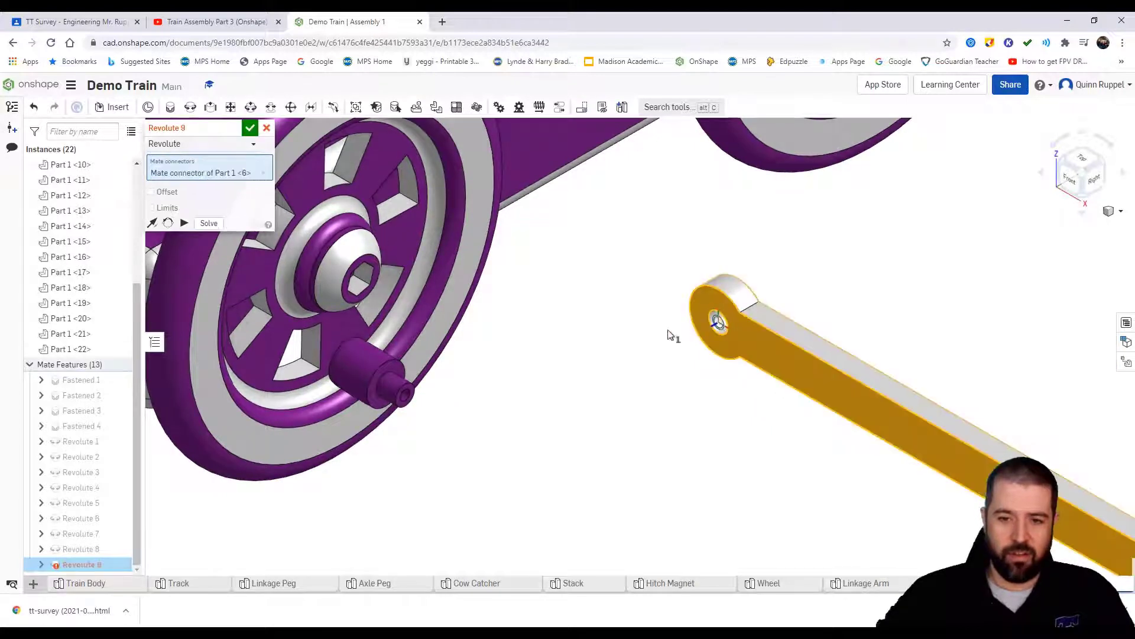
pyautogui.click(384, 388)
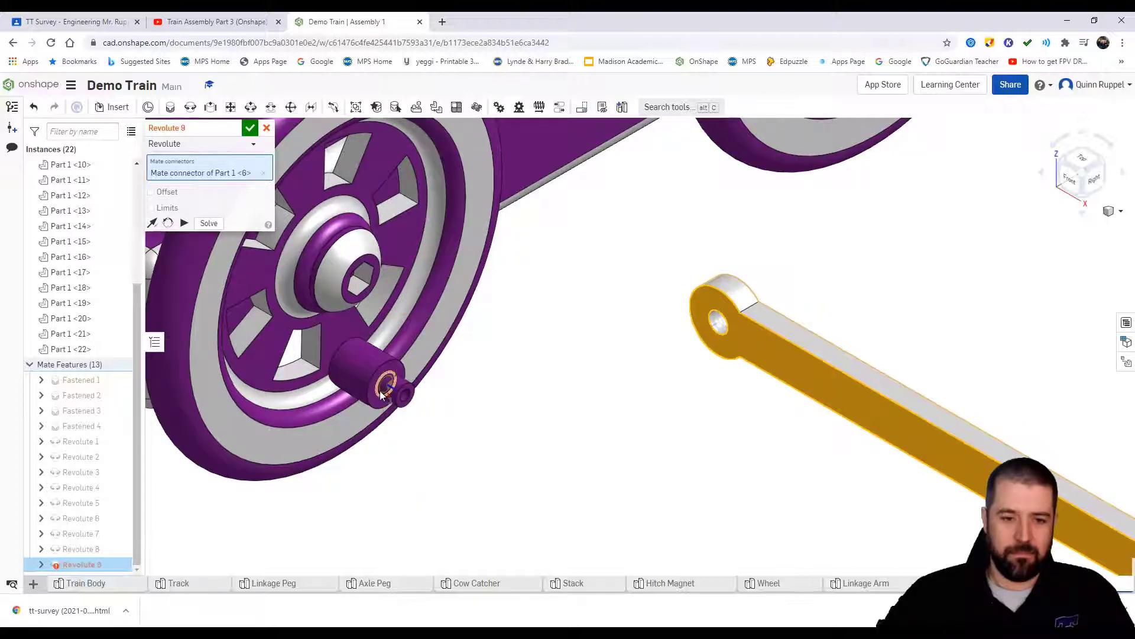
pyautogui.click(383, 376)
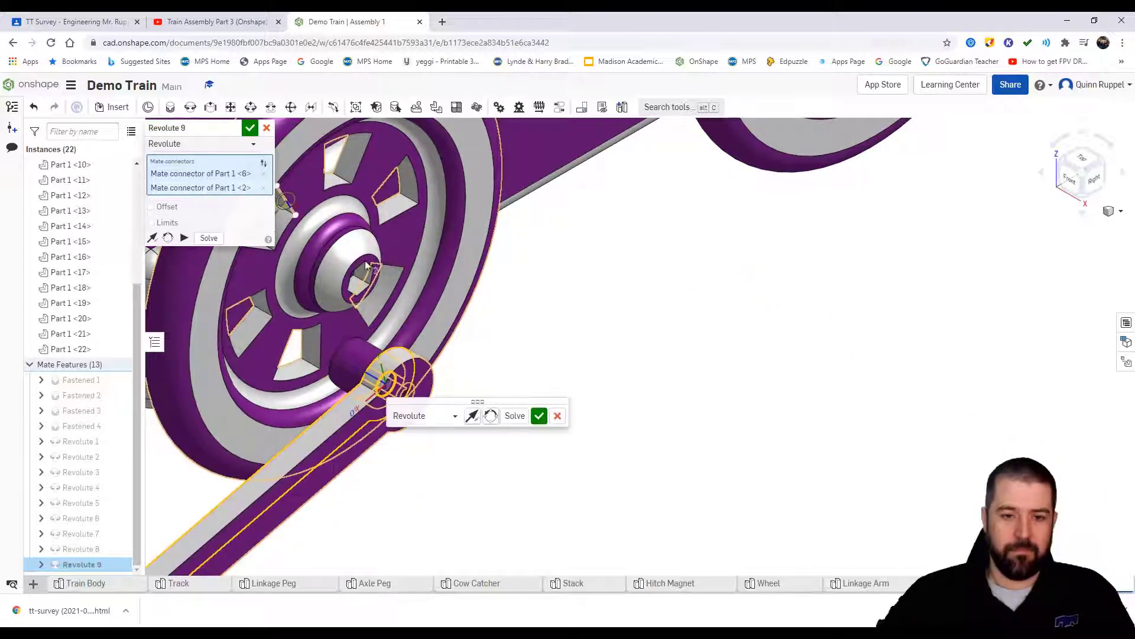
pyautogui.click(539, 416)
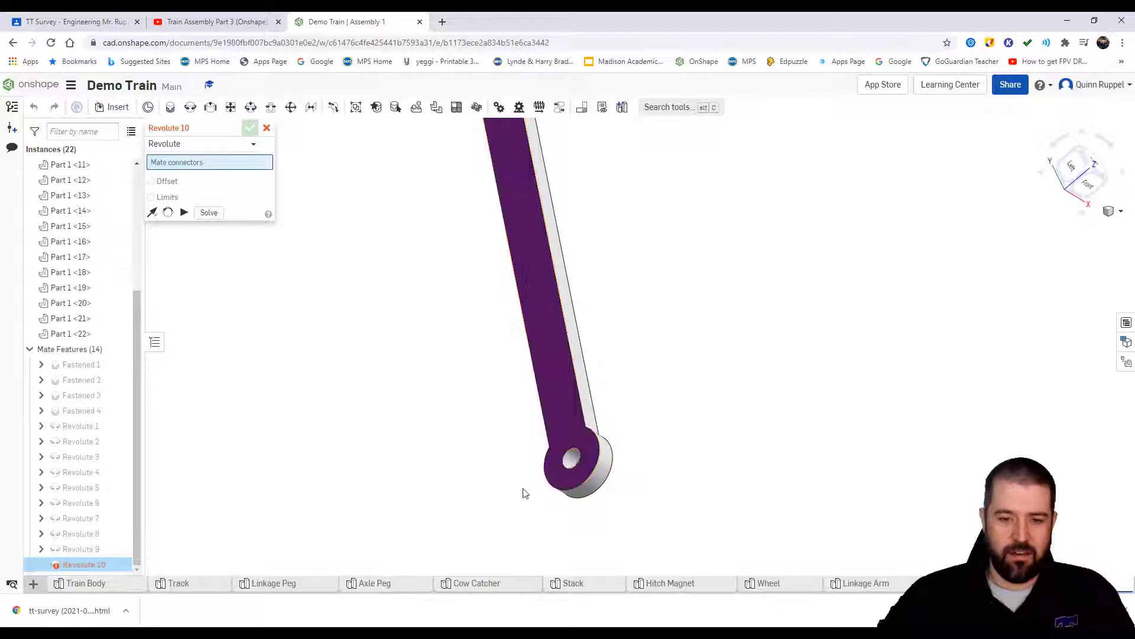
# Pin the arm's free end to the second wheel's peg (Revolute 10) and cancel the unfinished mate
pyautogui.click(570, 460)
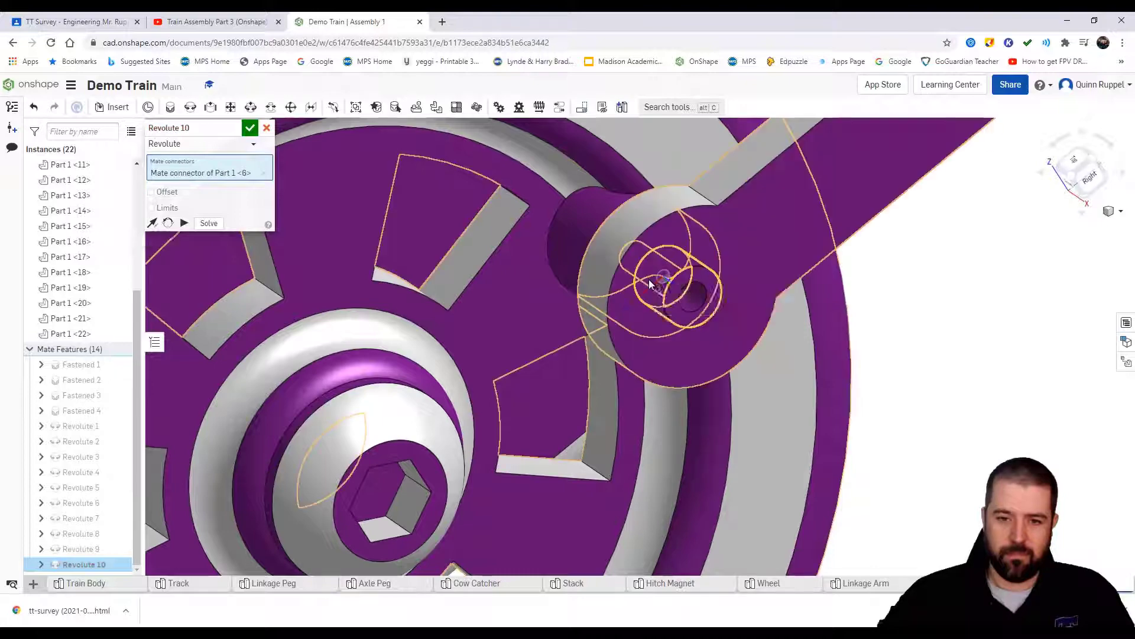
pyautogui.click(250, 128)
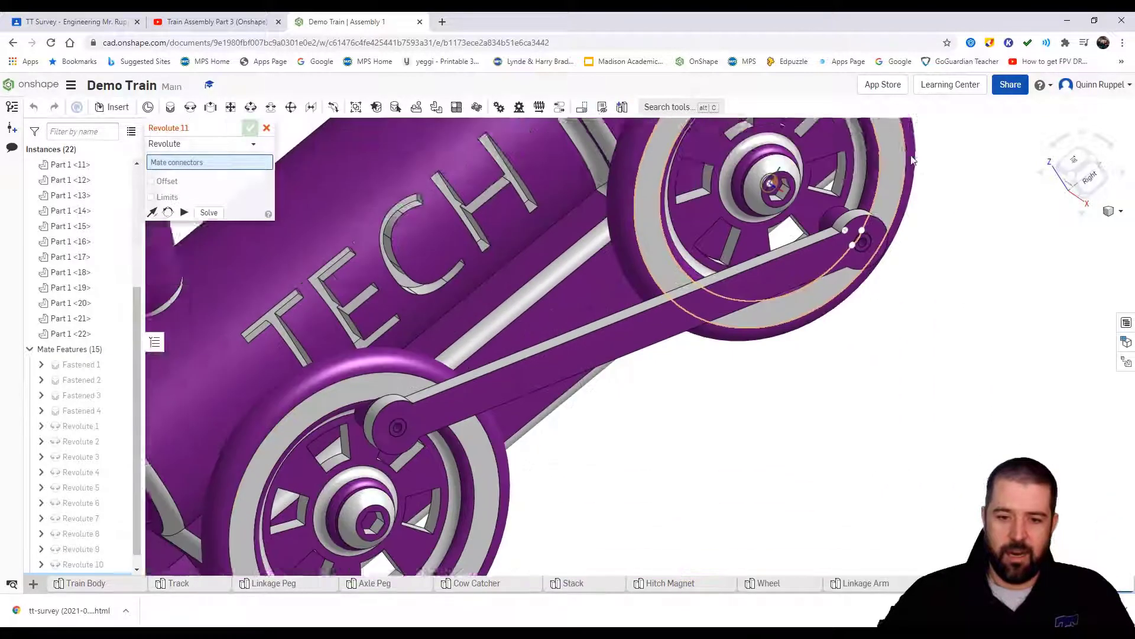
pyautogui.click(1117, 211)
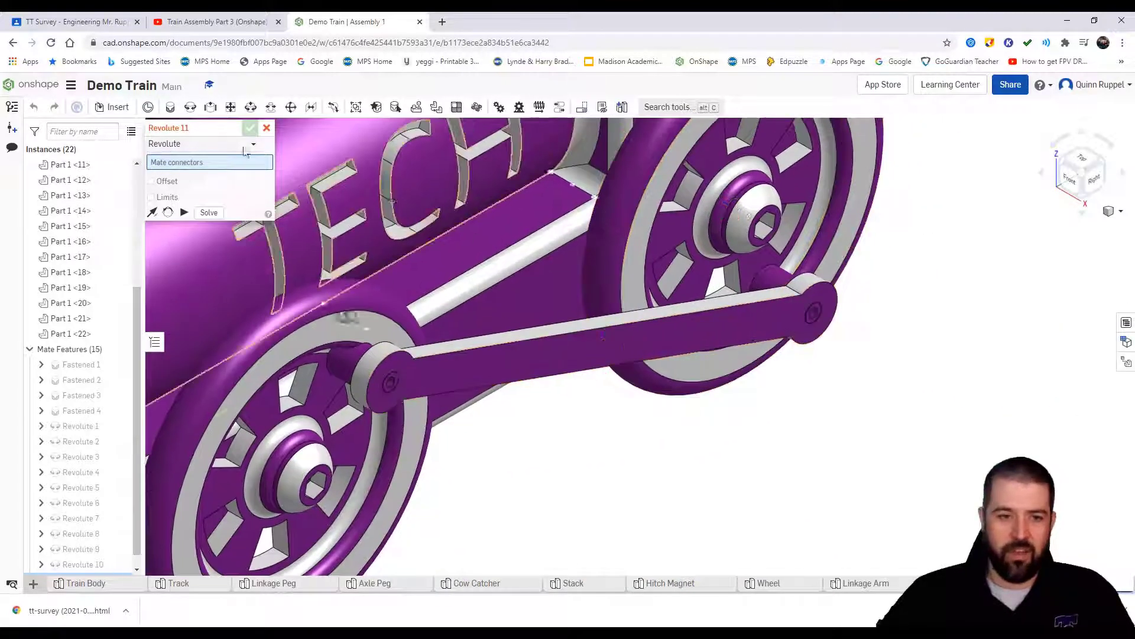
pyautogui.click(249, 128)
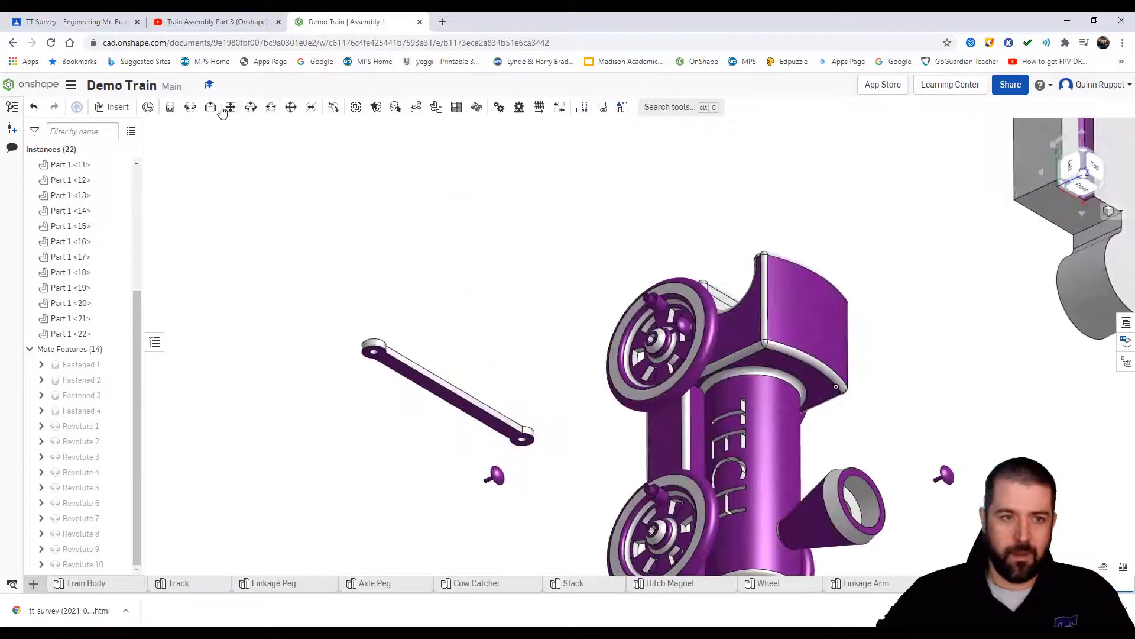
# Revolute-mate the second linkage arm's end hole to a wheel peg on the other side (Revolute 11)
pyautogui.click(210, 106)
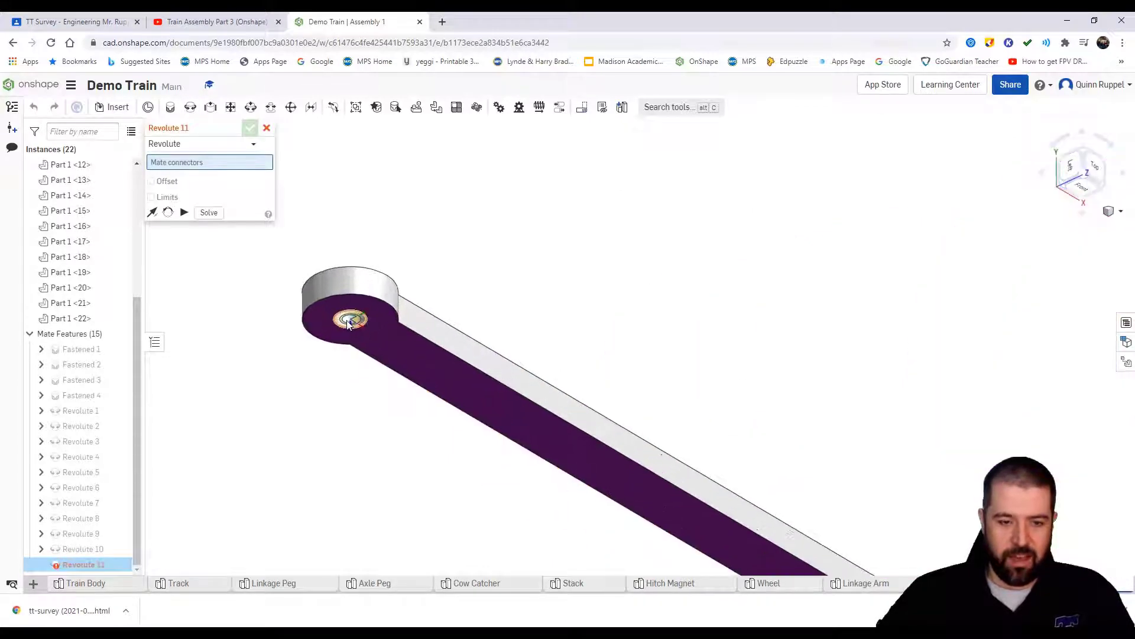
pyautogui.click(352, 321)
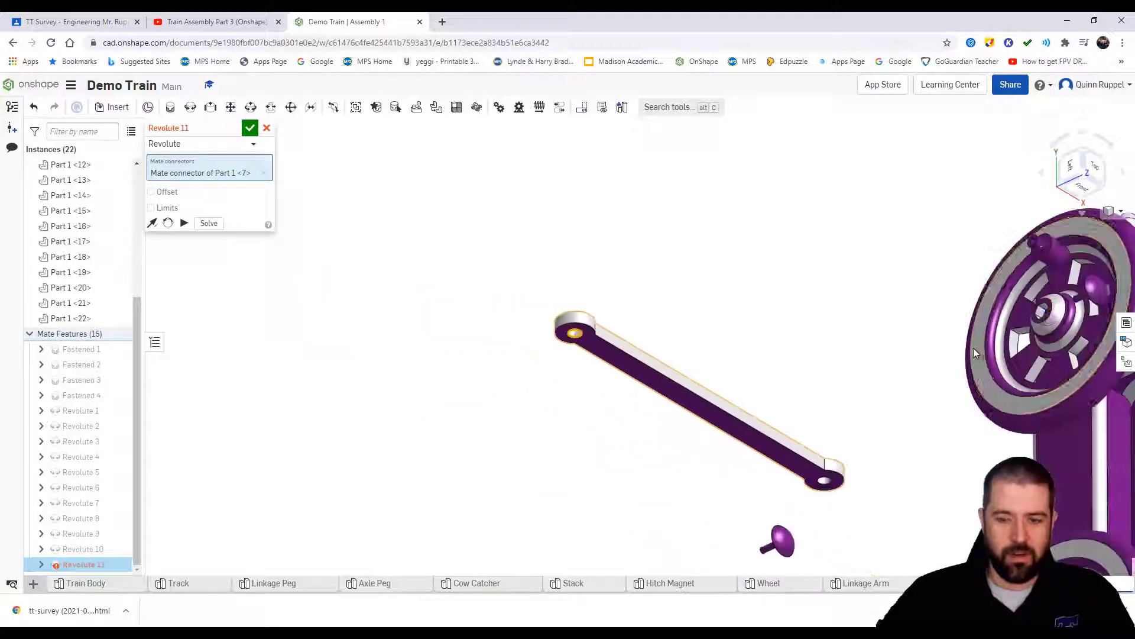
pyautogui.scroll(3)
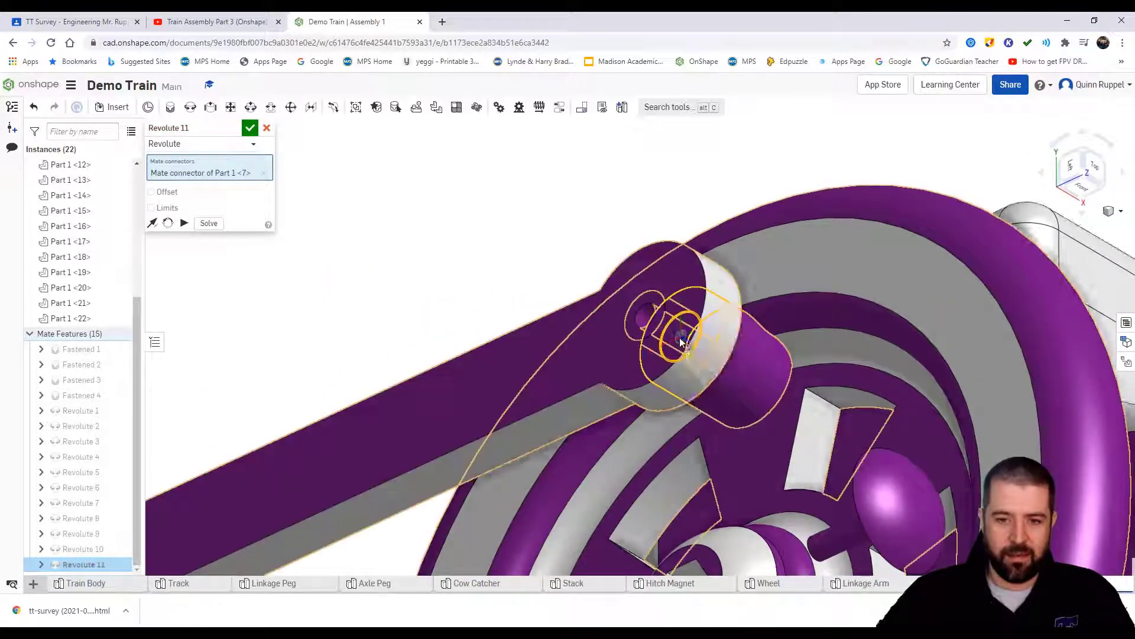
pyautogui.click(250, 127)
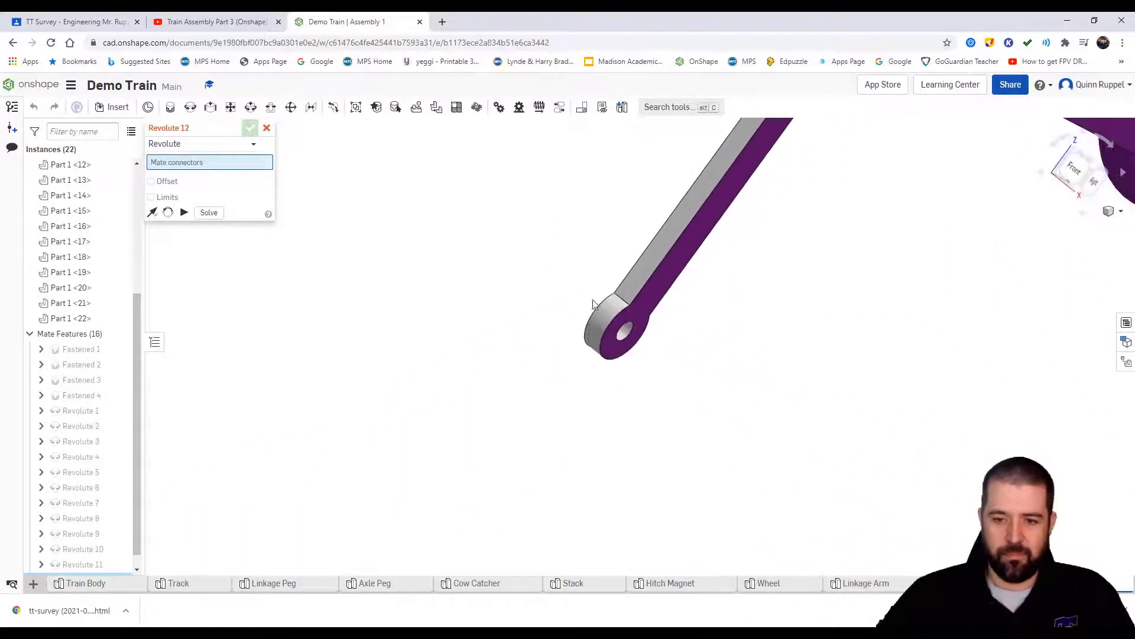
# Revolute-mate the arm's other end to the second wheel's peg (Revolute 12), cancelling the leftover mate
pyautogui.click(637, 330)
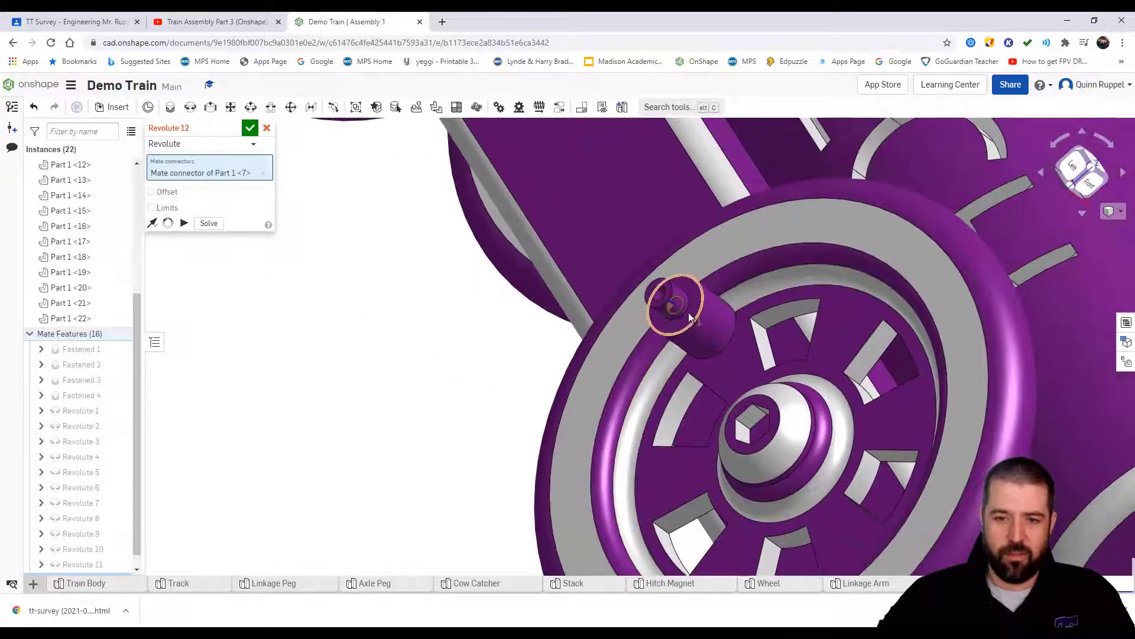
pyautogui.click(673, 297)
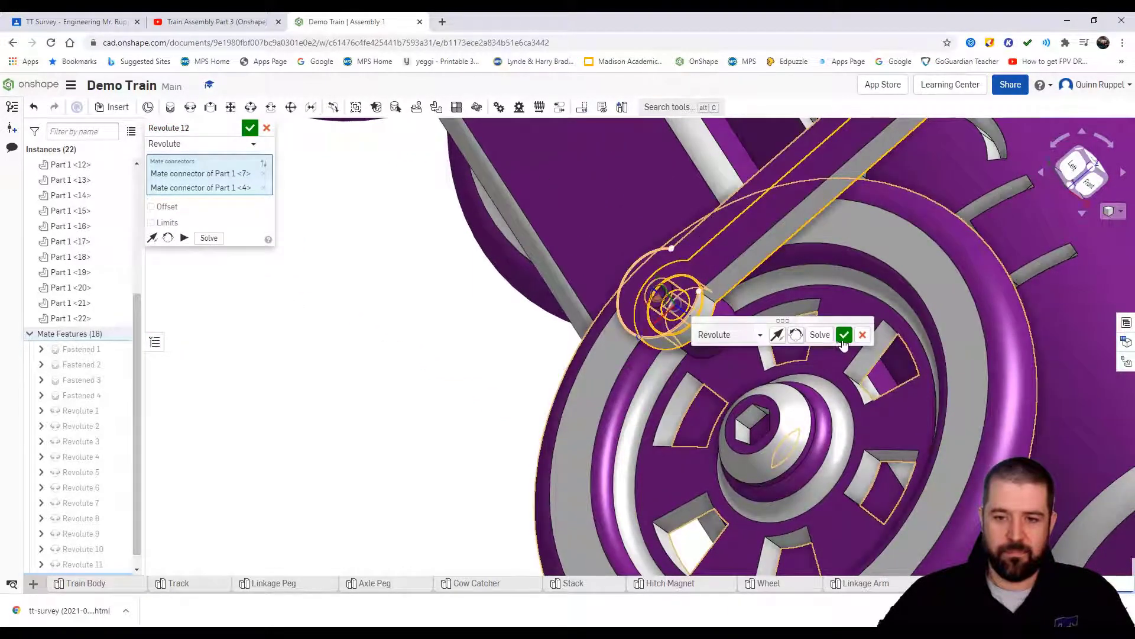
pyautogui.click(844, 333)
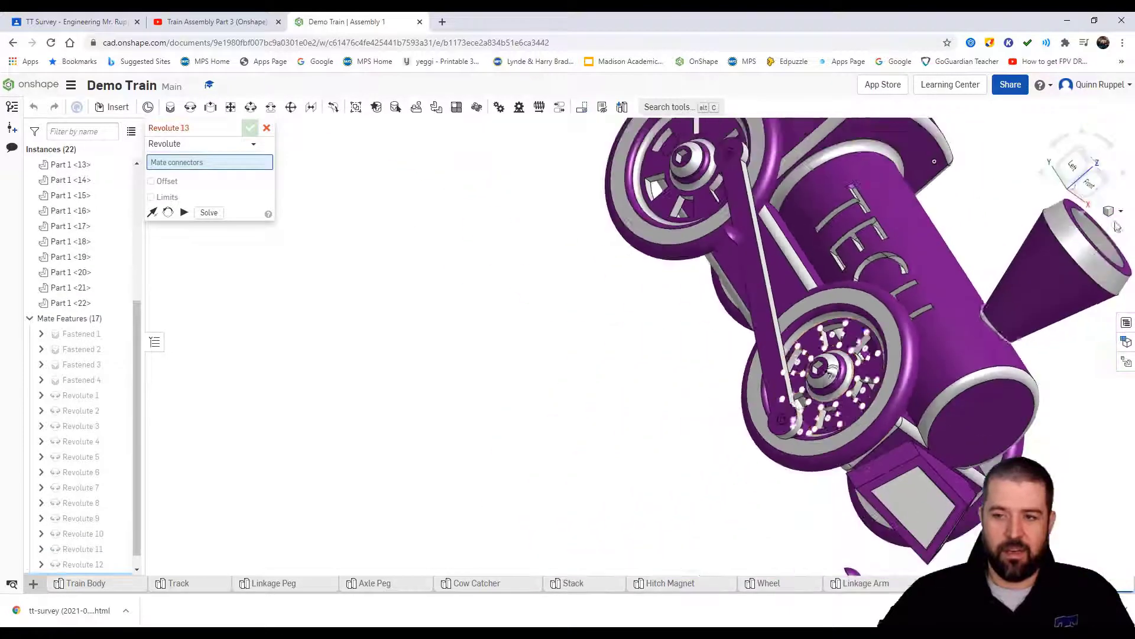
pyautogui.click(266, 128)
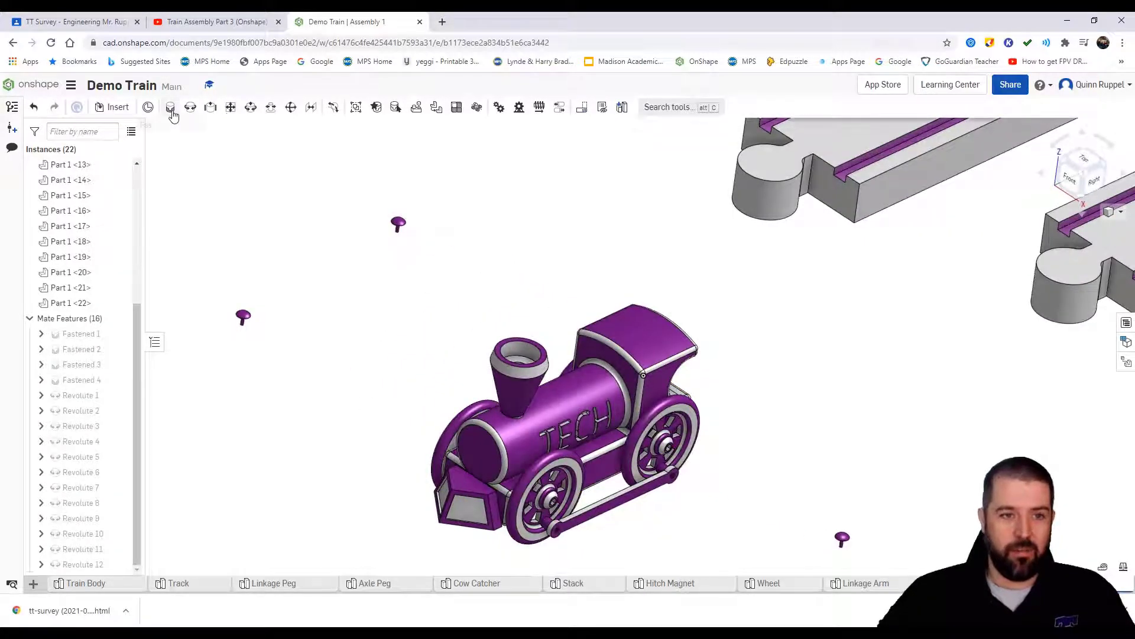
pyautogui.moveTo(170, 108)
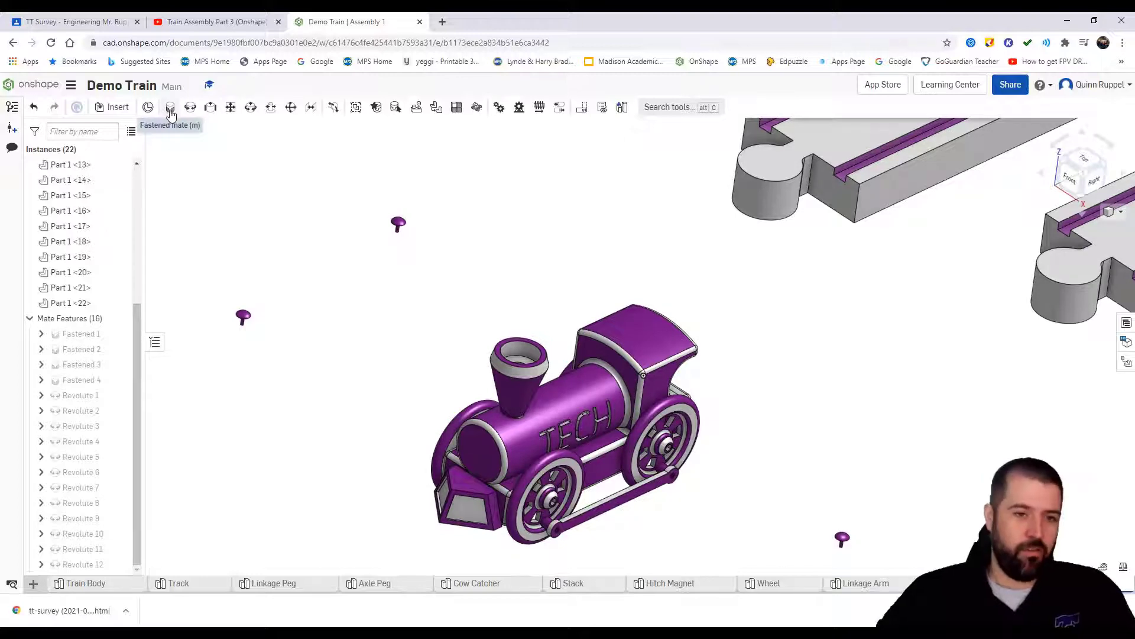
pyautogui.moveTo(170, 108)
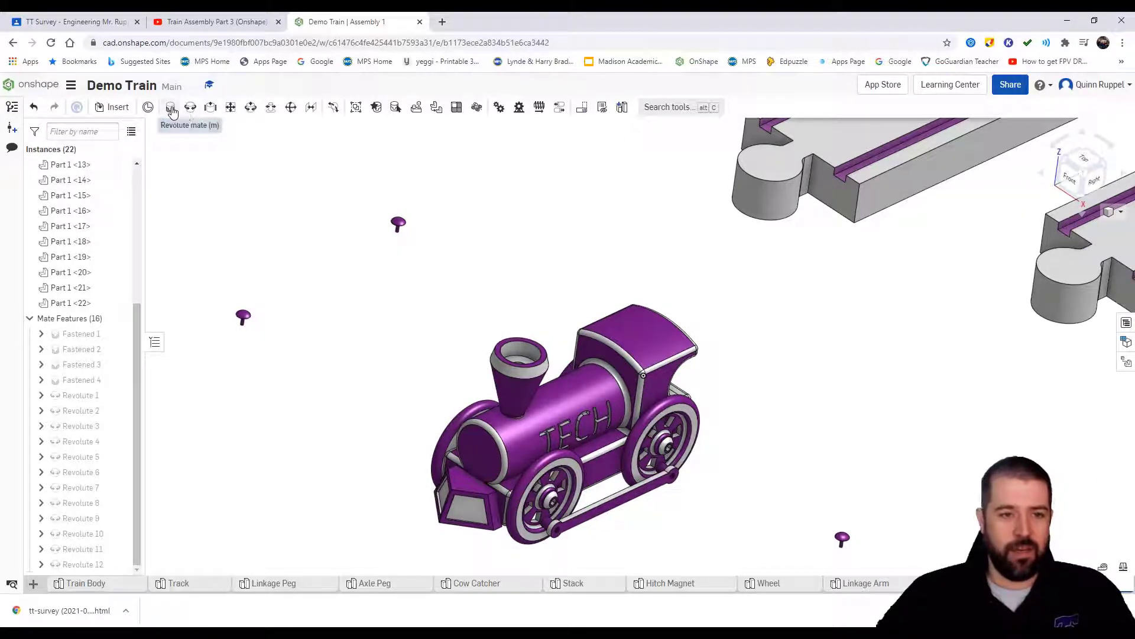
# Revolute-mate the first two linkage pegs into their arm holes (Revolute 13 and 14)
pyautogui.click(172, 106)
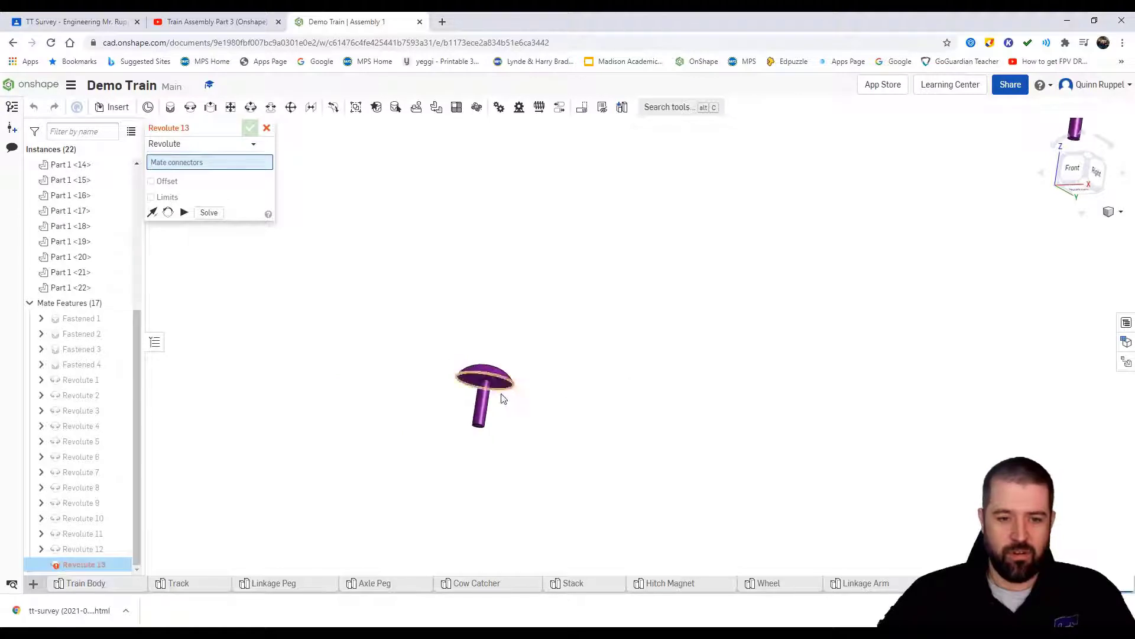
pyautogui.click(485, 376)
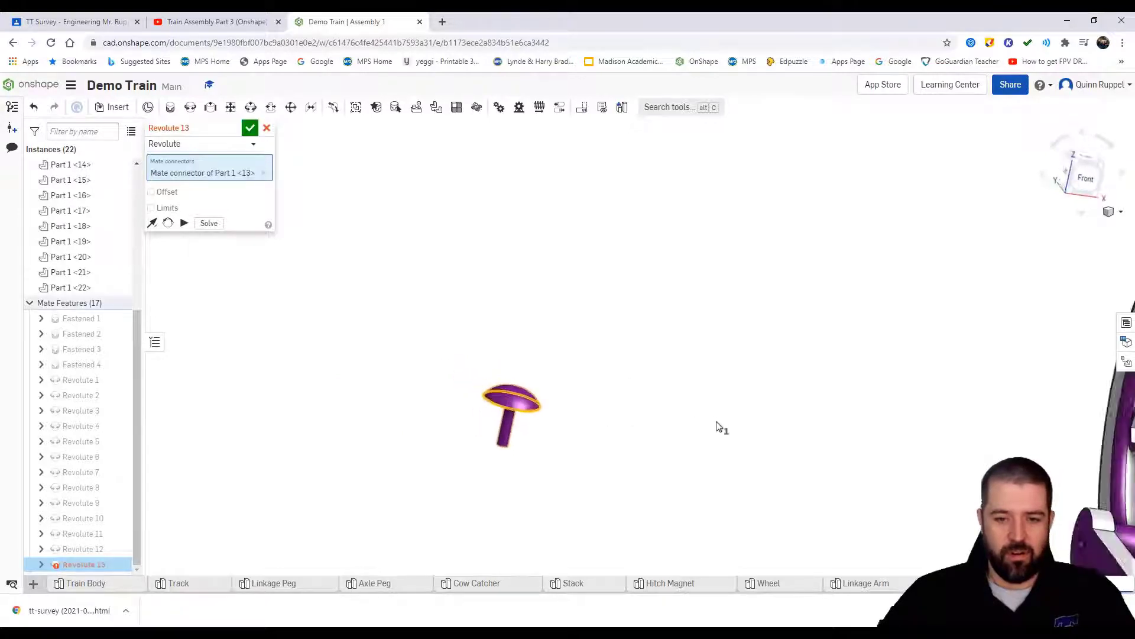
pyautogui.scroll(-3)
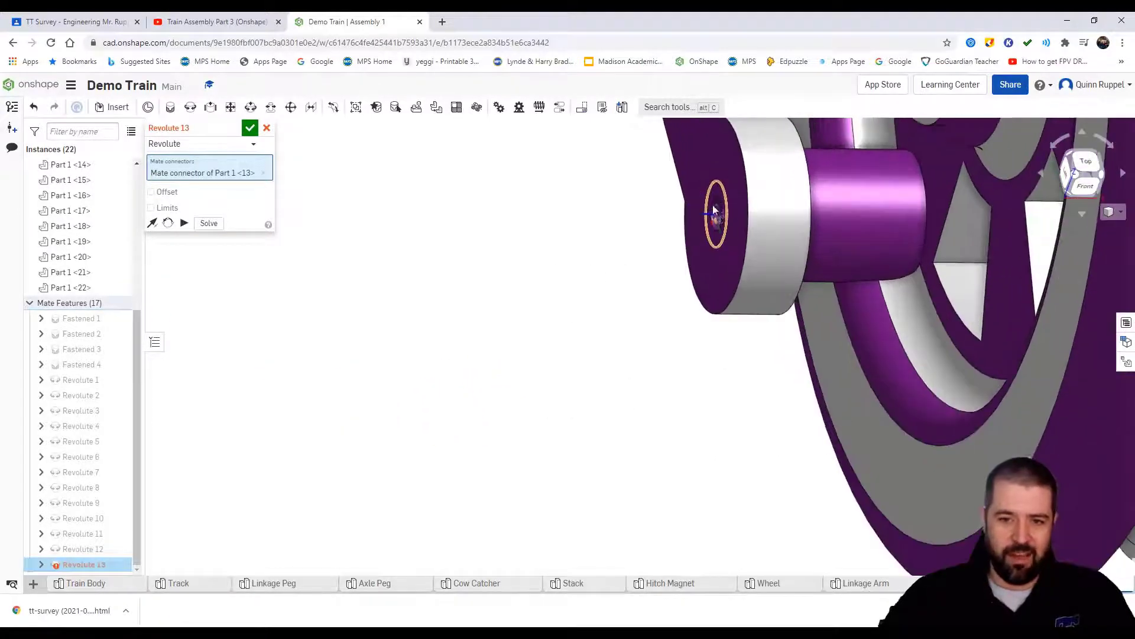
pyautogui.scroll(3)
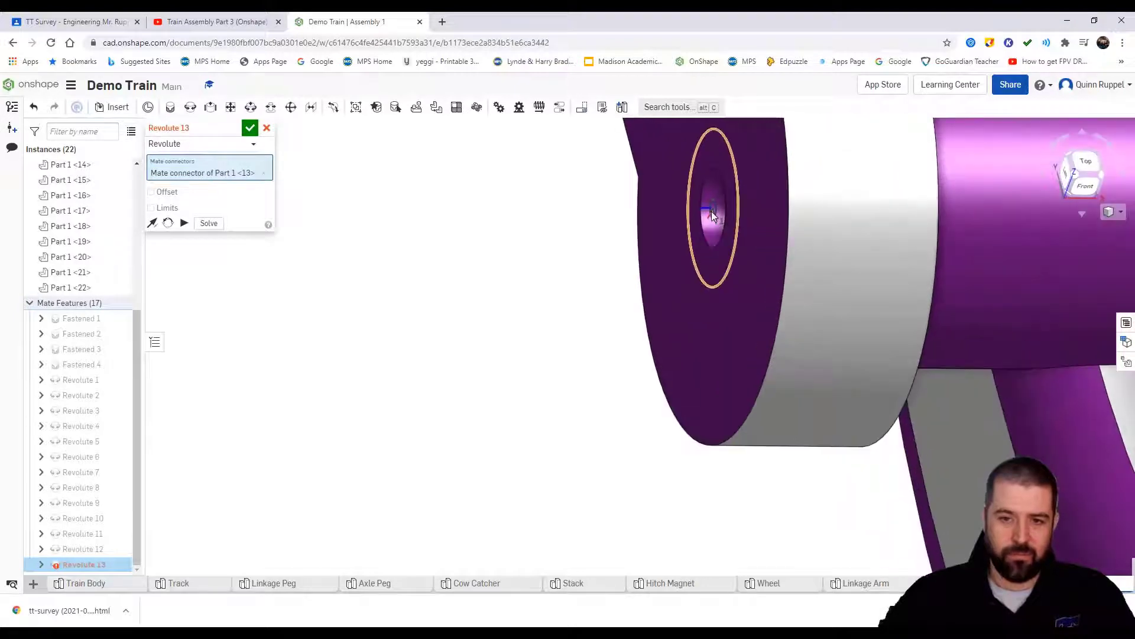
pyautogui.click(713, 212)
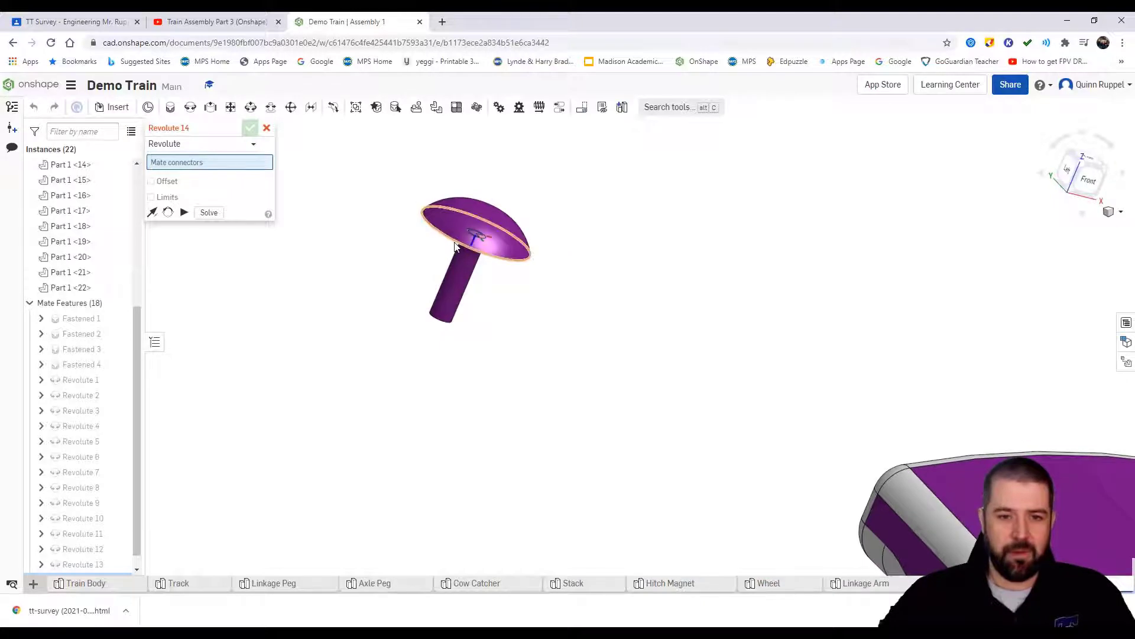
pyautogui.click(478, 235)
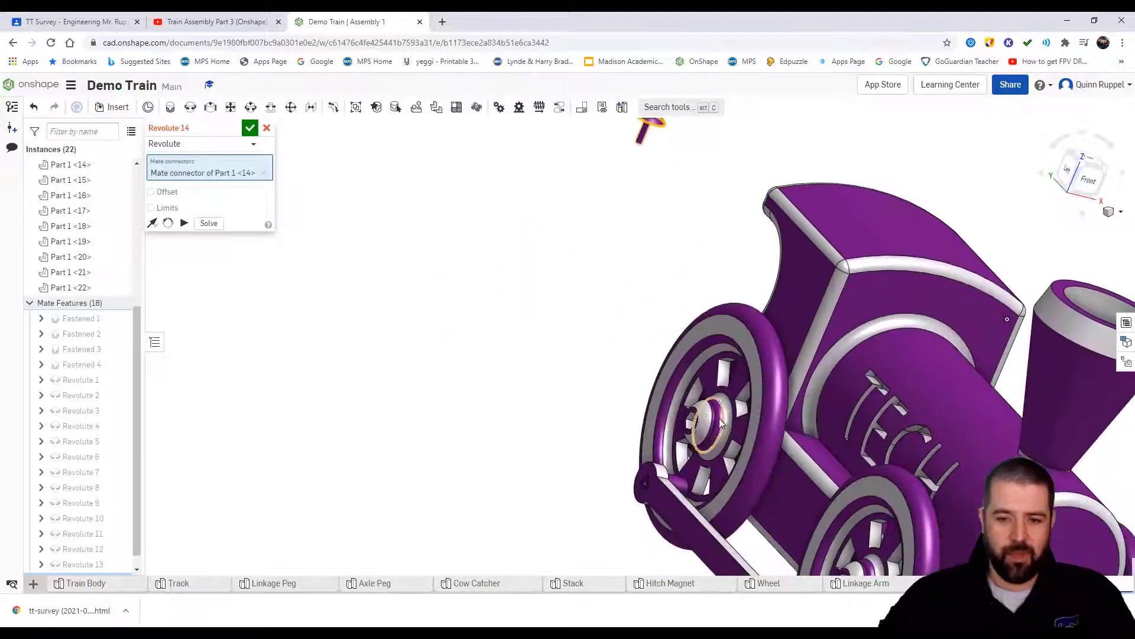
pyautogui.scroll(3)
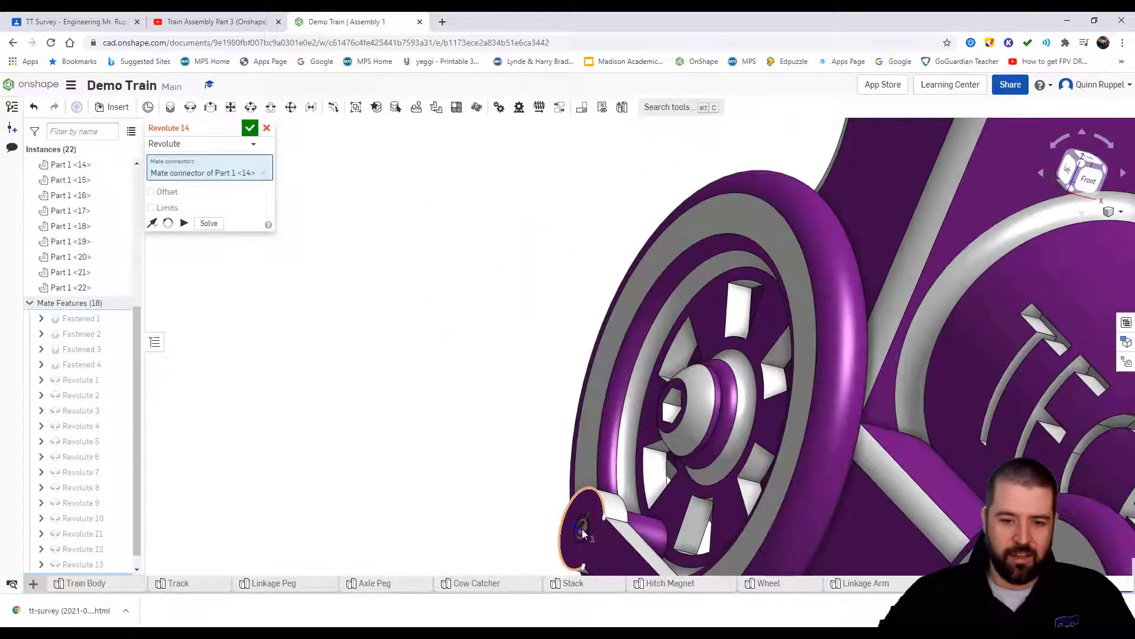
pyautogui.click(583, 526)
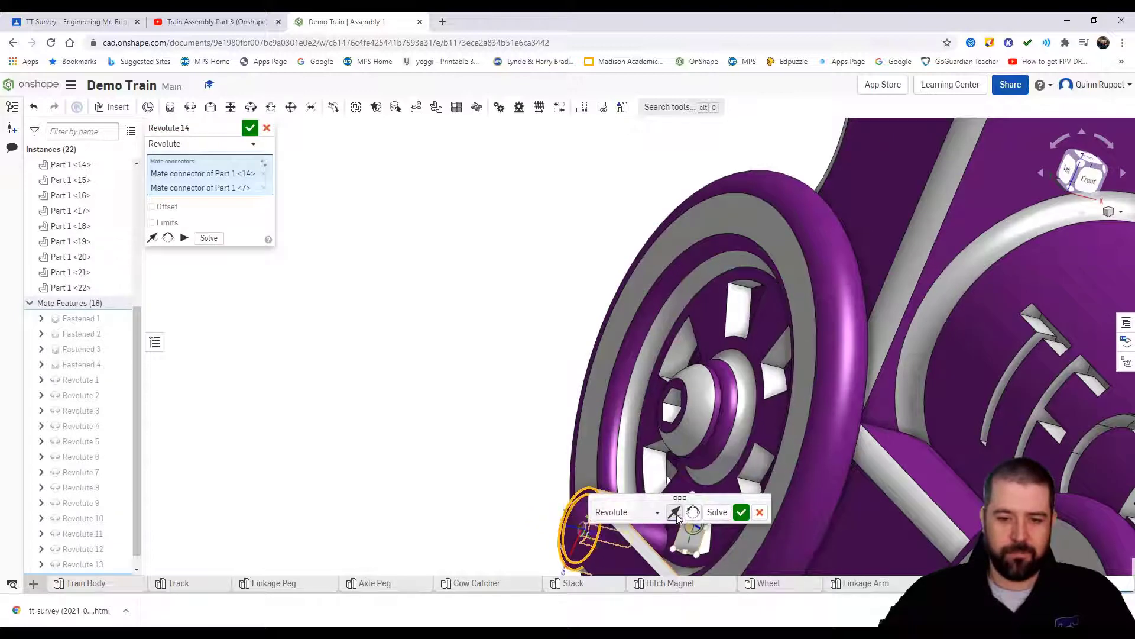
pyautogui.click(740, 513)
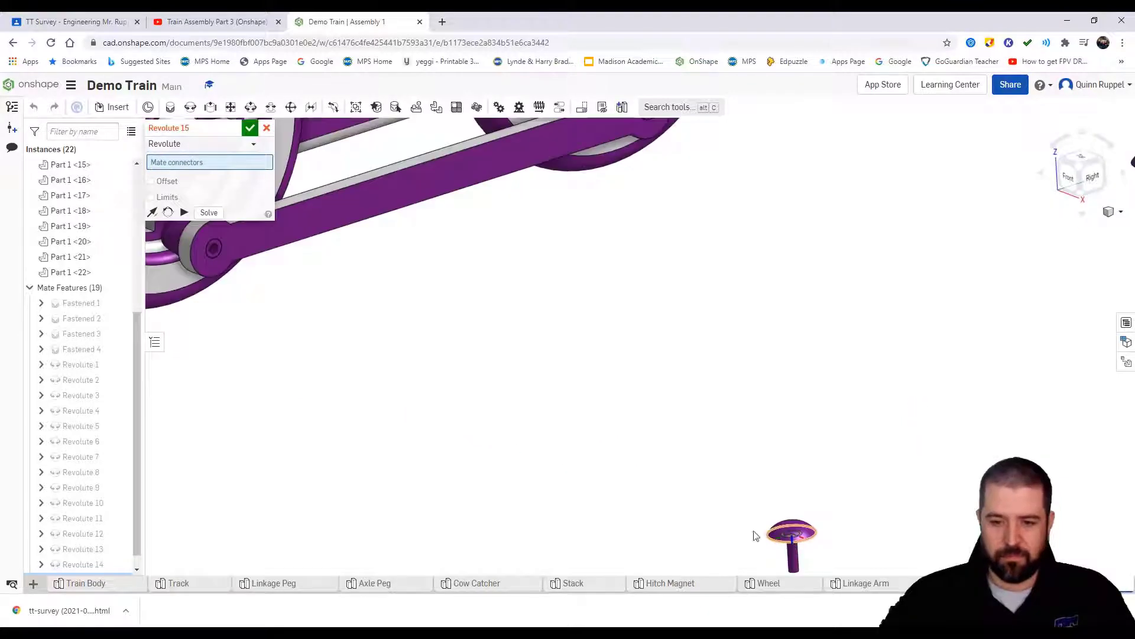
# Revolute-mate the third and fourth linkage pegs into the remaining arm holes (Revolute 15 and 16)
pyautogui.click(481, 338)
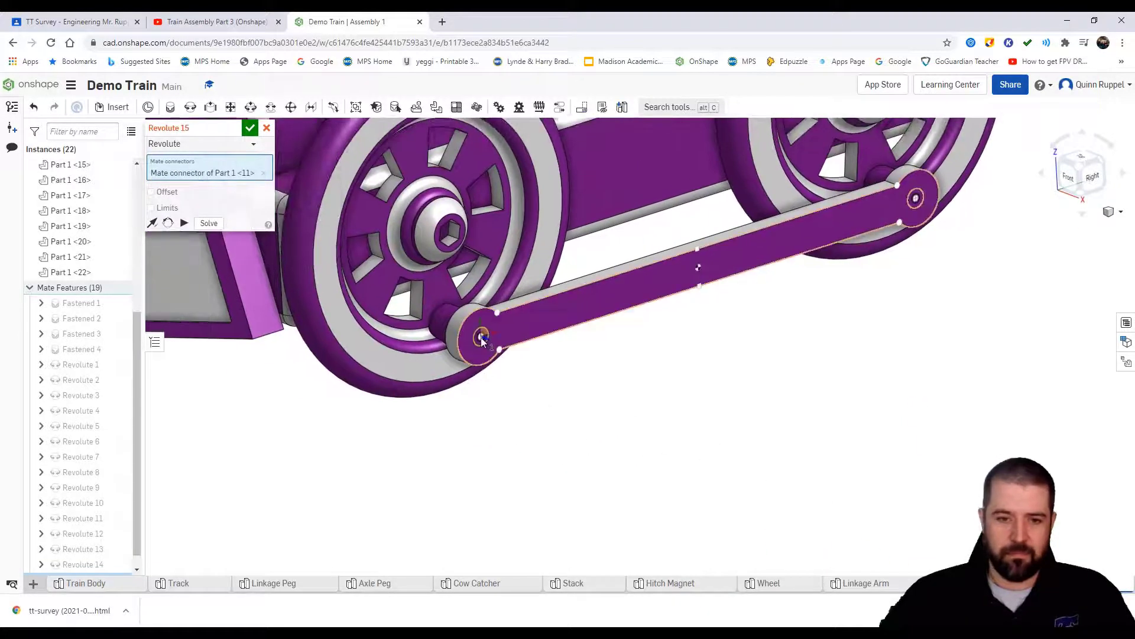
pyautogui.click(249, 128)
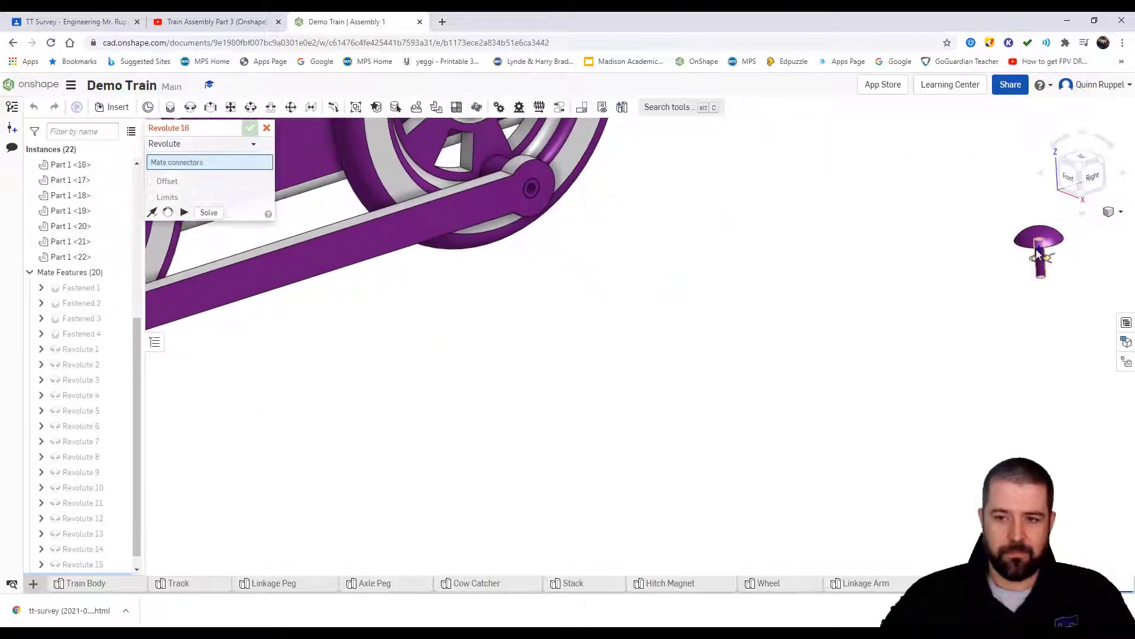
pyautogui.click(532, 190)
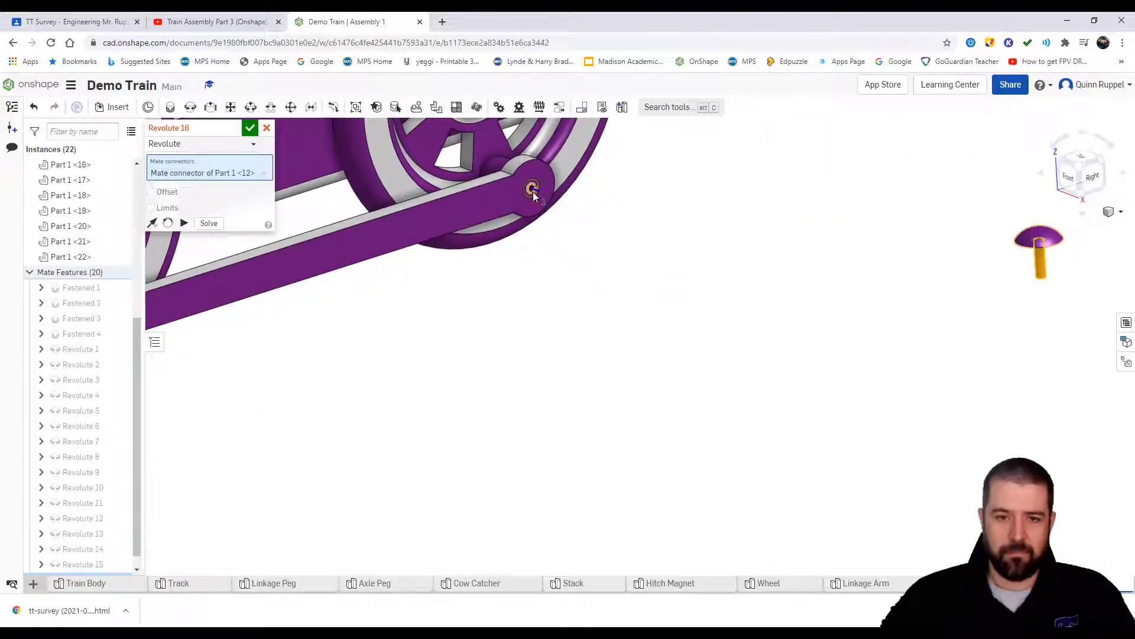
pyautogui.click(533, 190)
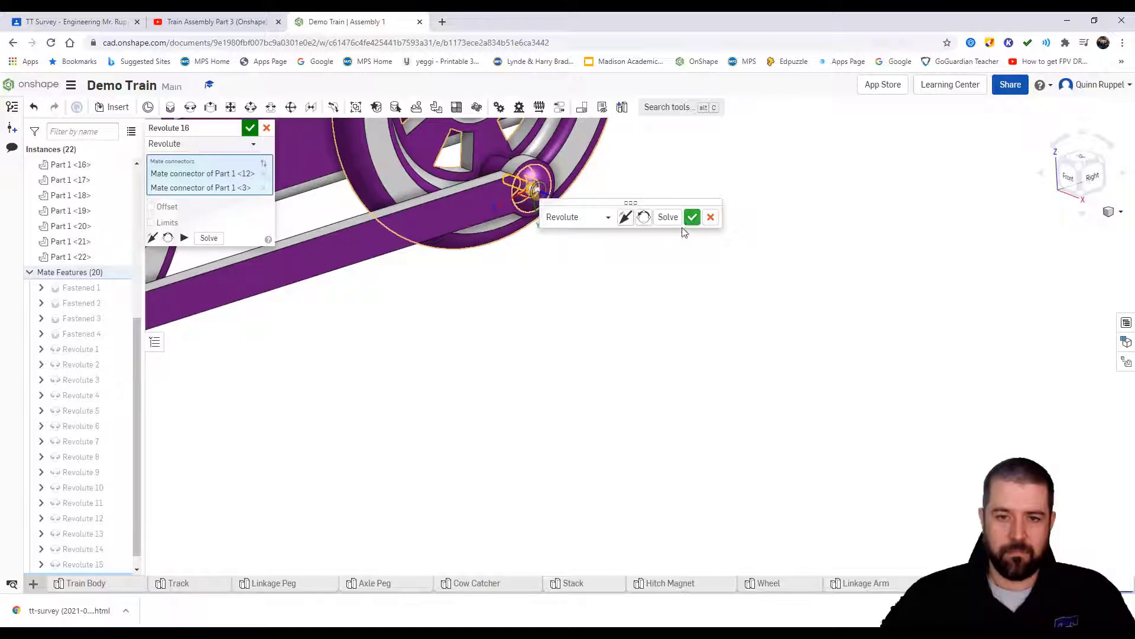
pyautogui.click(692, 217)
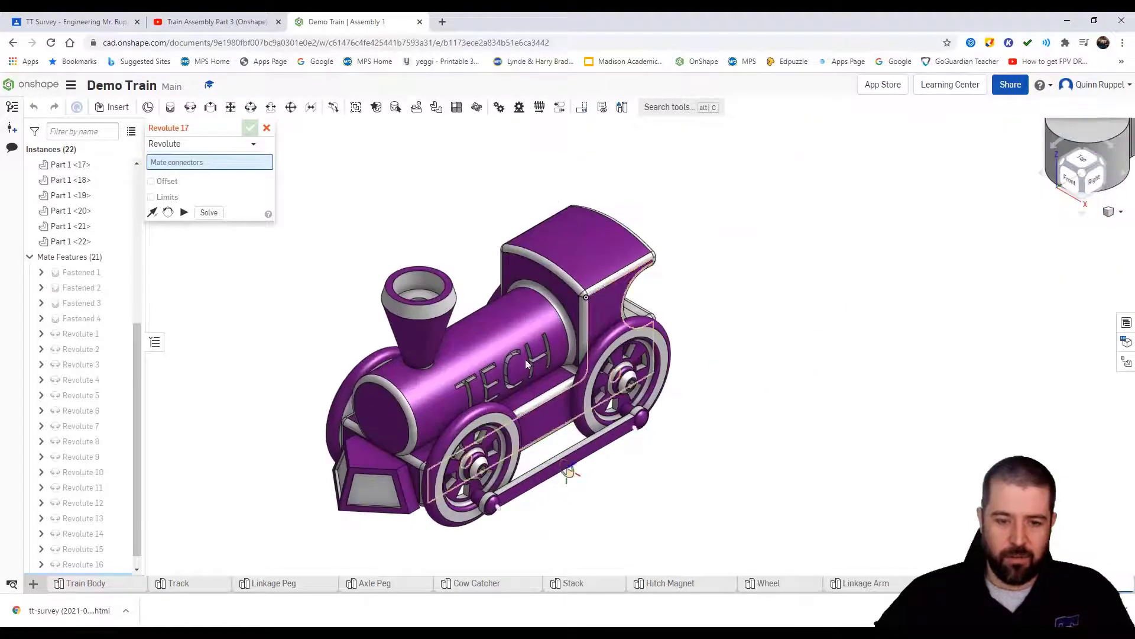
# Discard the empty Revolute 17 mate and show the finished train beside the track pieces
pyautogui.click(266, 127)
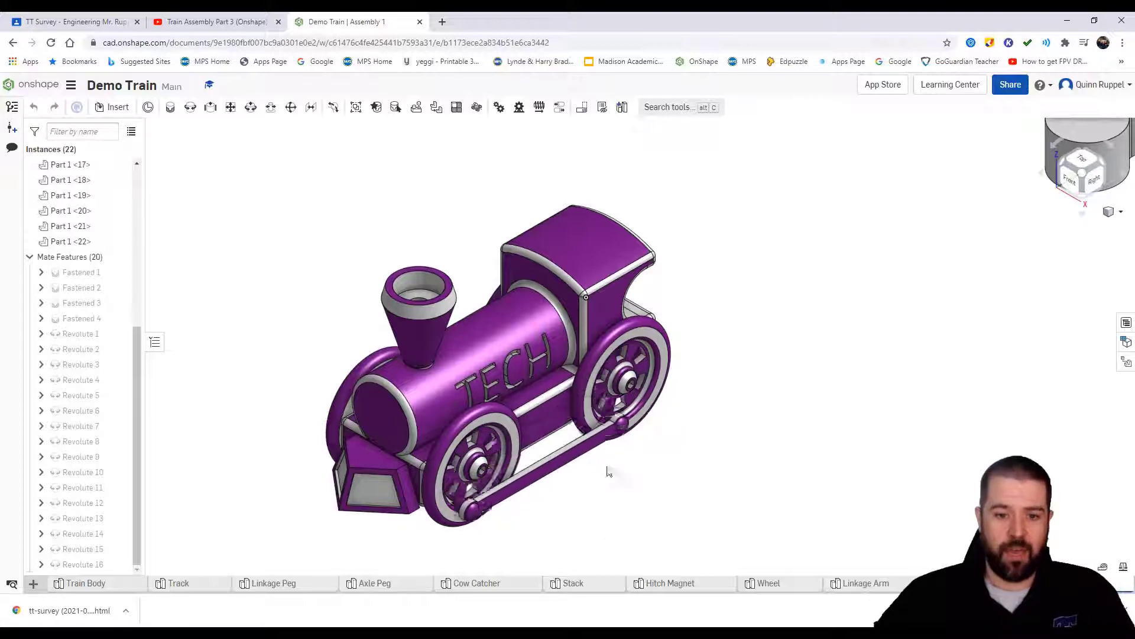
pyautogui.scroll(-3)
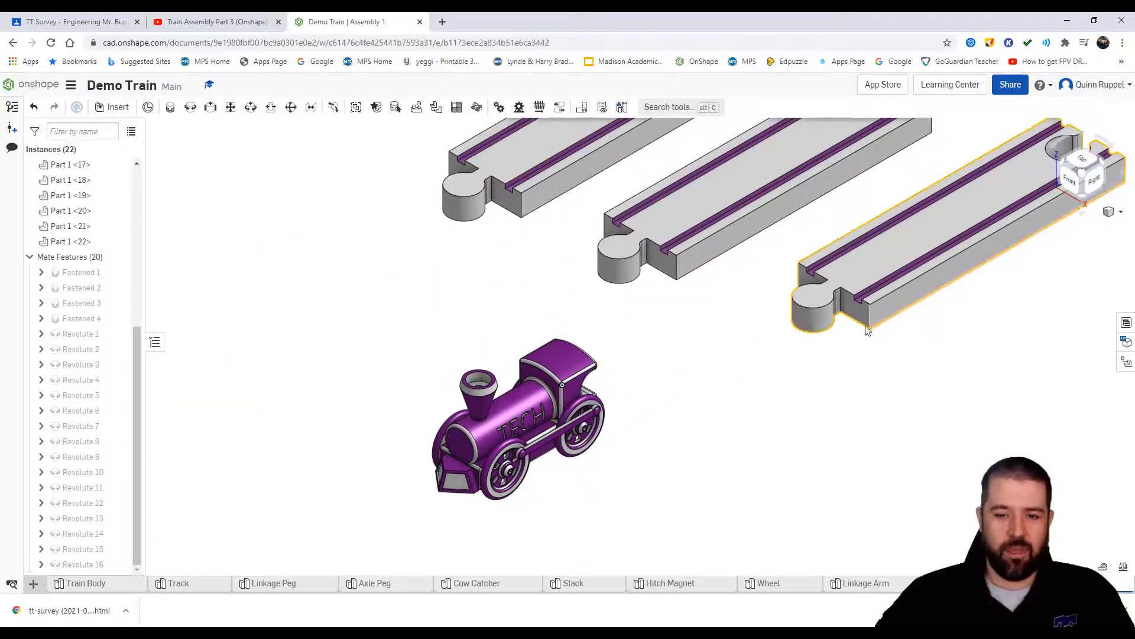
pyautogui.click(521, 420)
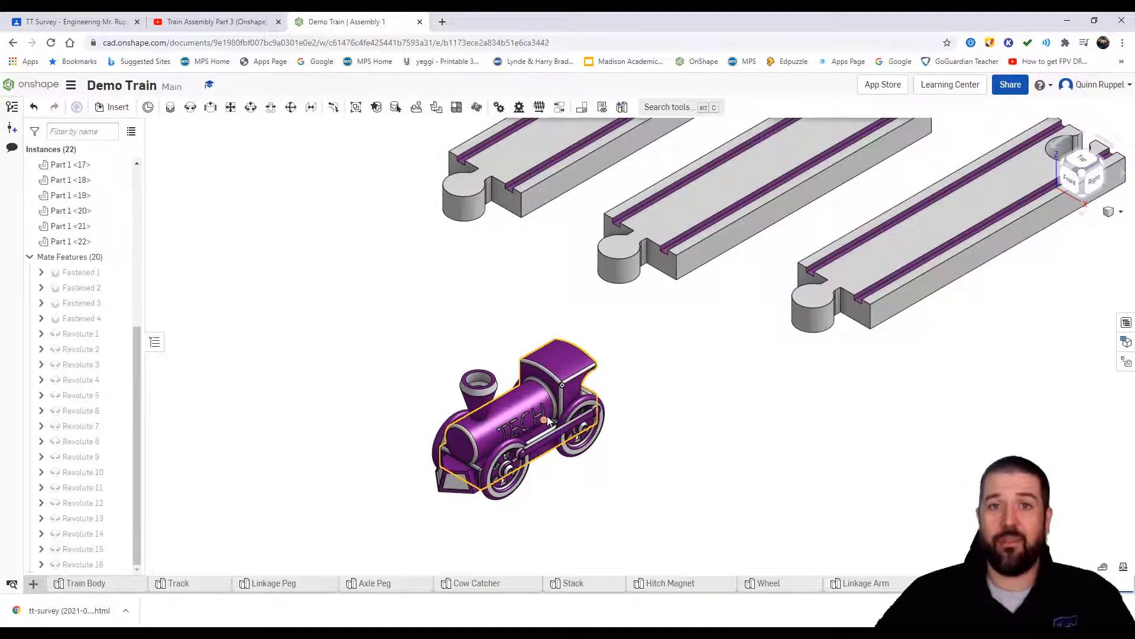